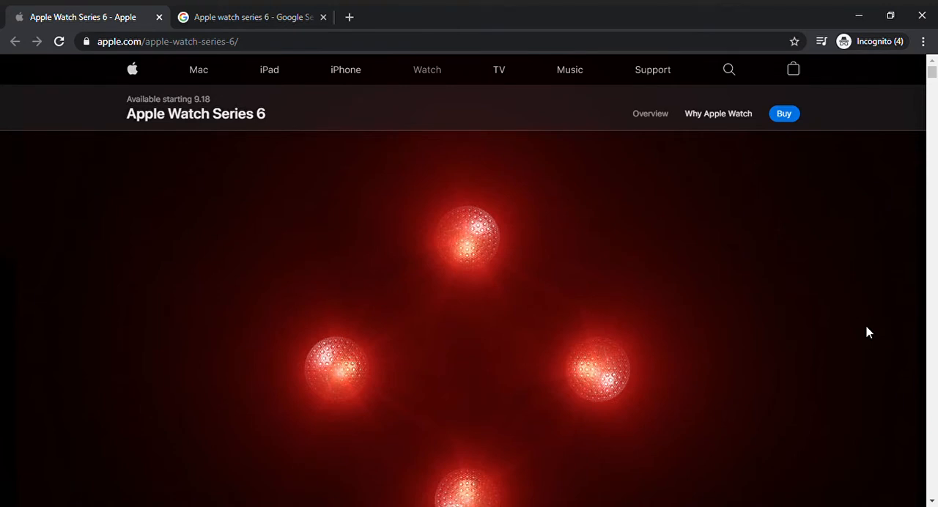
{"action": "mouse_move", "coordinate": [37, 64]}
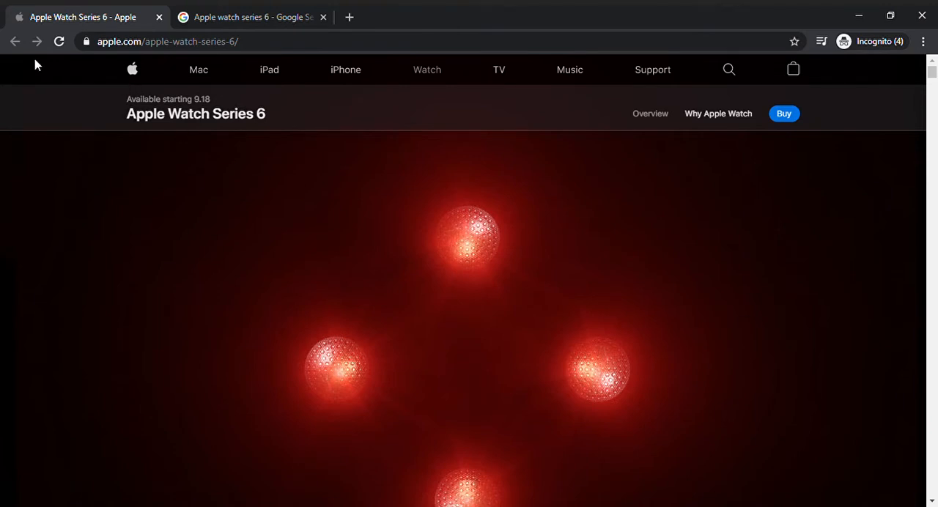
{"action": "mouse_move", "coordinate": [456, 234]}
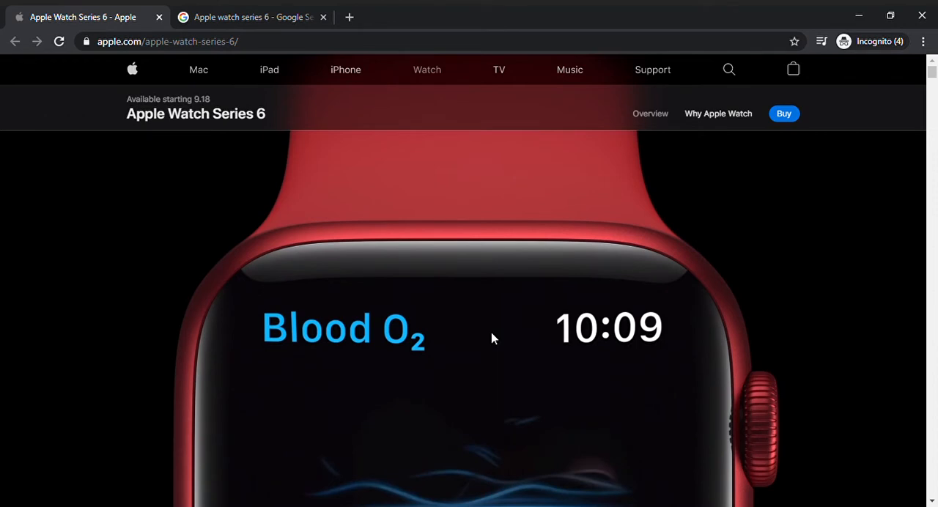
- Scroll the Series 6 page to the 'future of health is on your wrist' introduction
{"action": "scroll", "scroll_direction": "down", "scroll_amount": 3}
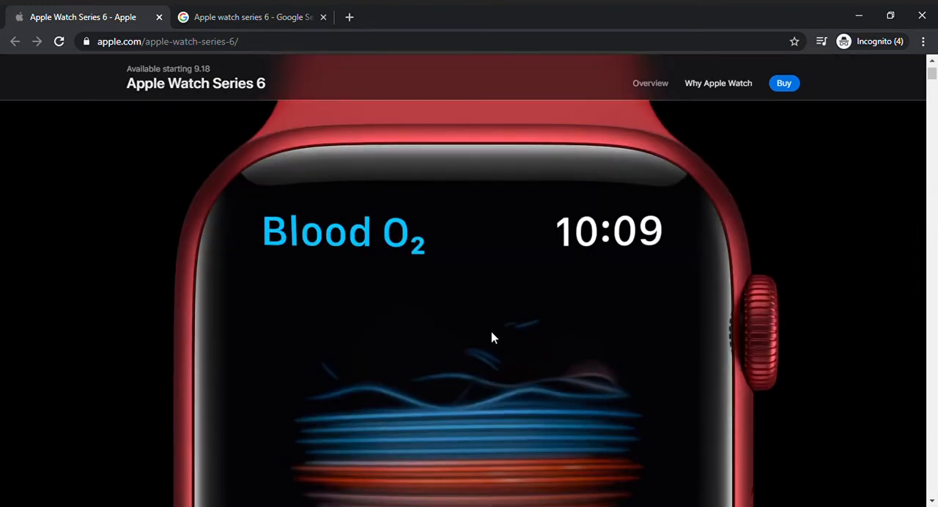
{"action": "scroll", "scroll_direction": "down", "scroll_amount": 3}
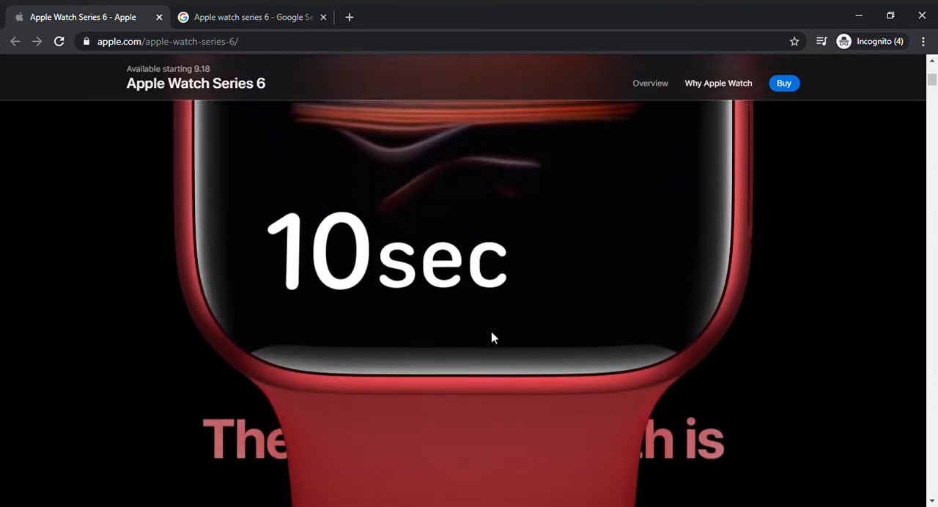
{"action": "scroll", "scroll_direction": "down", "scroll_amount": 3}
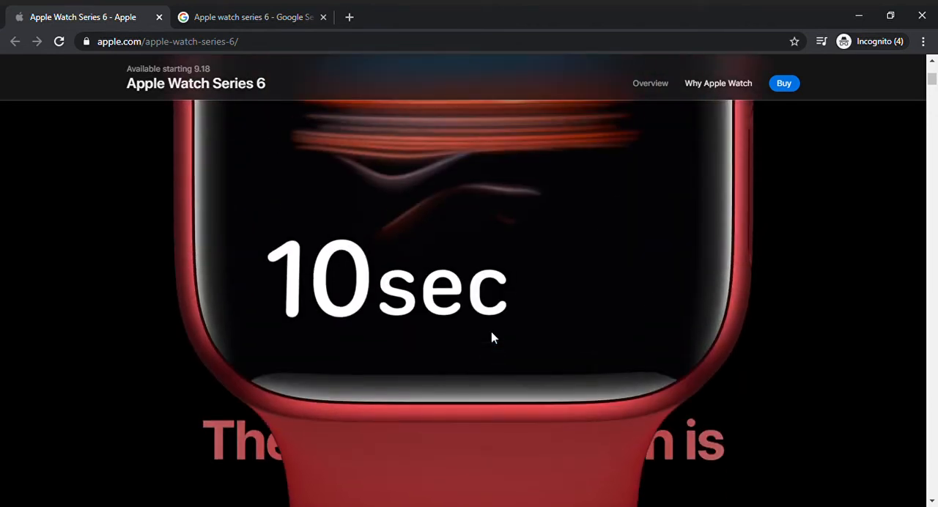
{"action": "scroll", "scroll_direction": "down", "scroll_amount": 3}
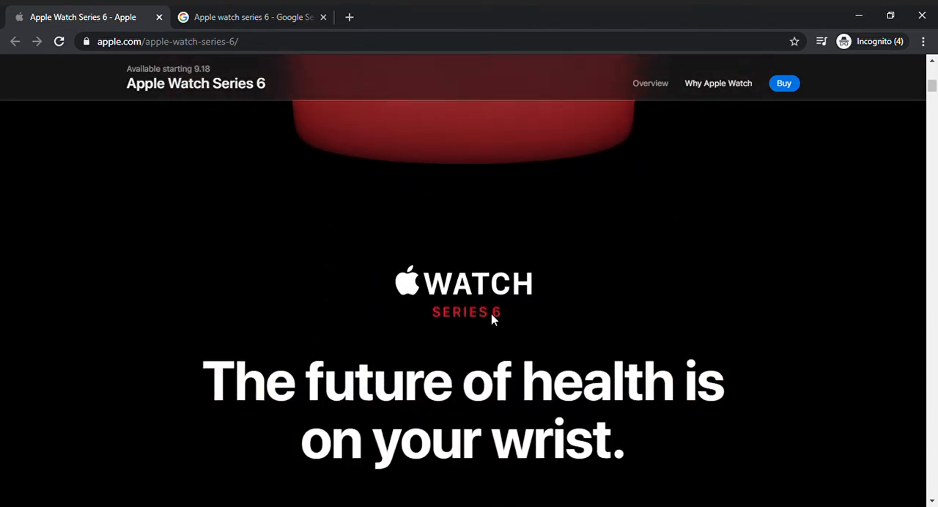
{"action": "scroll", "scroll_direction": "down", "scroll_amount": 3}
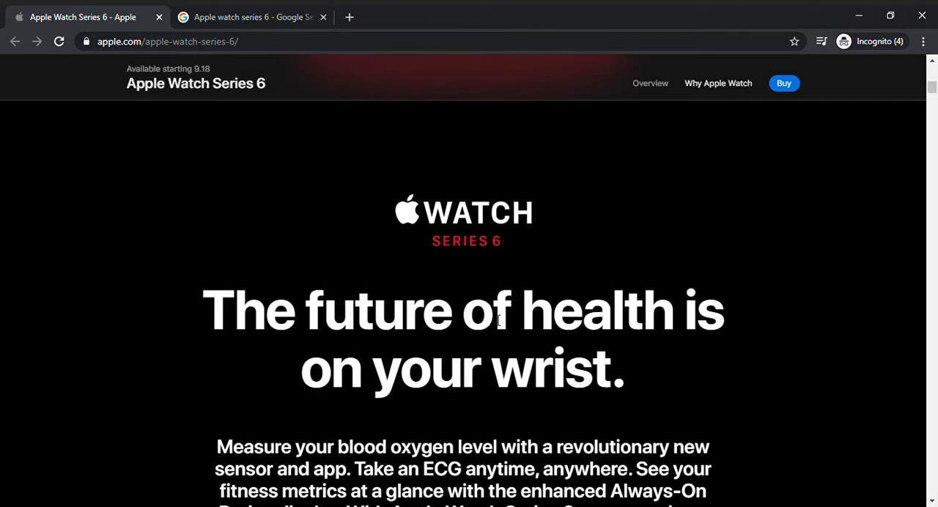
{"action": "scroll", "scroll_direction": "down", "scroll_amount": 3}
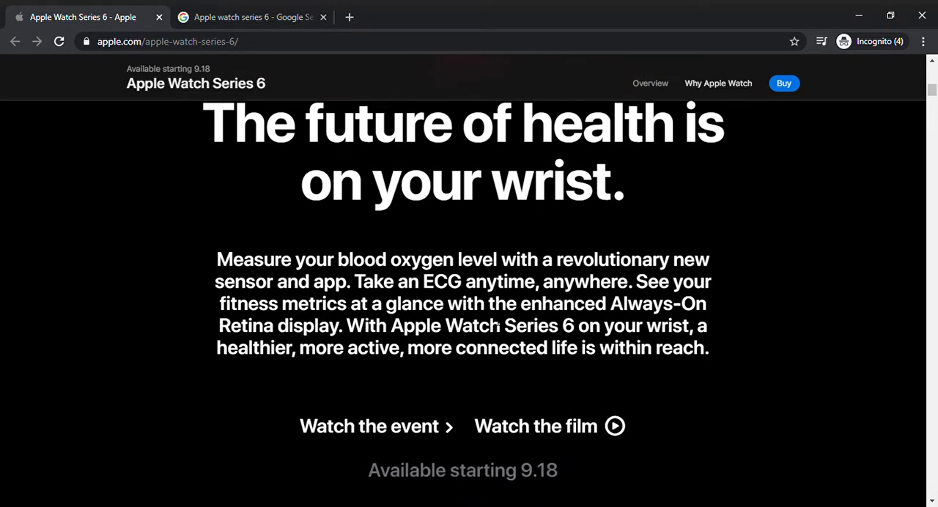
{"action": "scroll", "scroll_direction": "down", "scroll_amount": 3}
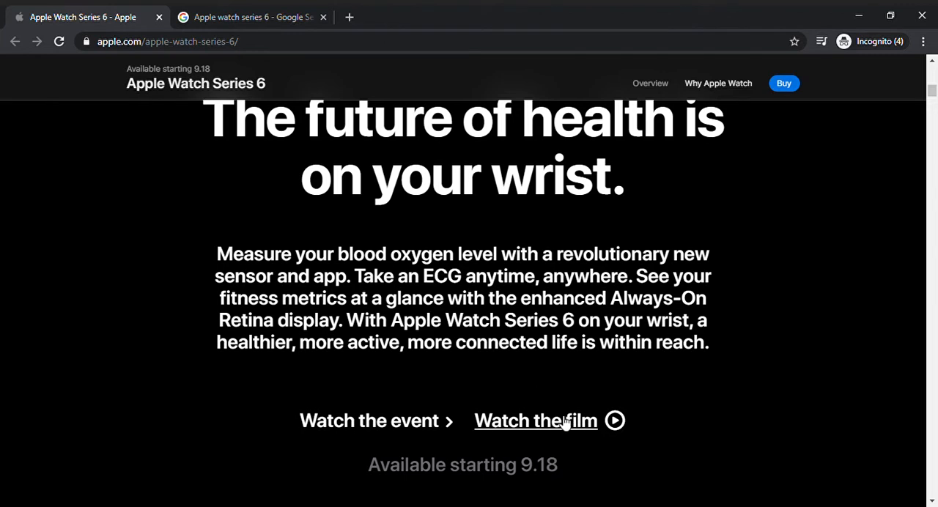
{"action": "mouse_move", "coordinate": [563, 396]}
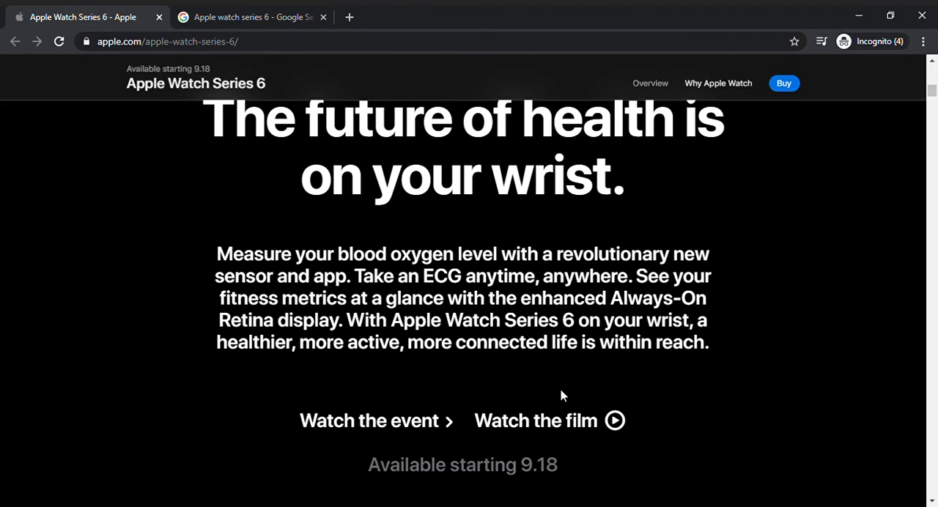
- Scroll past the Blood Oxygen headline to the on-demand and background readings paragraph
{"action": "scroll", "scroll_direction": "down", "scroll_amount": 3}
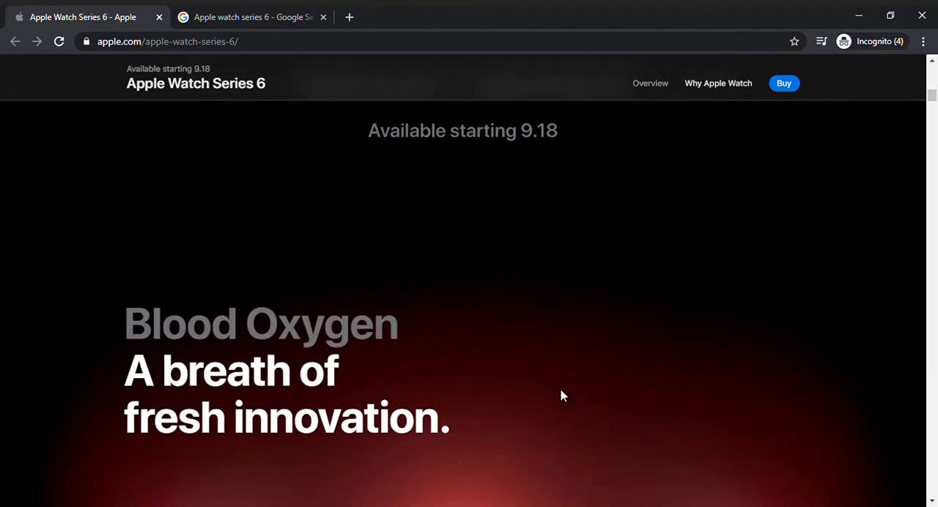
{"action": "mouse_move", "coordinate": [573, 182]}
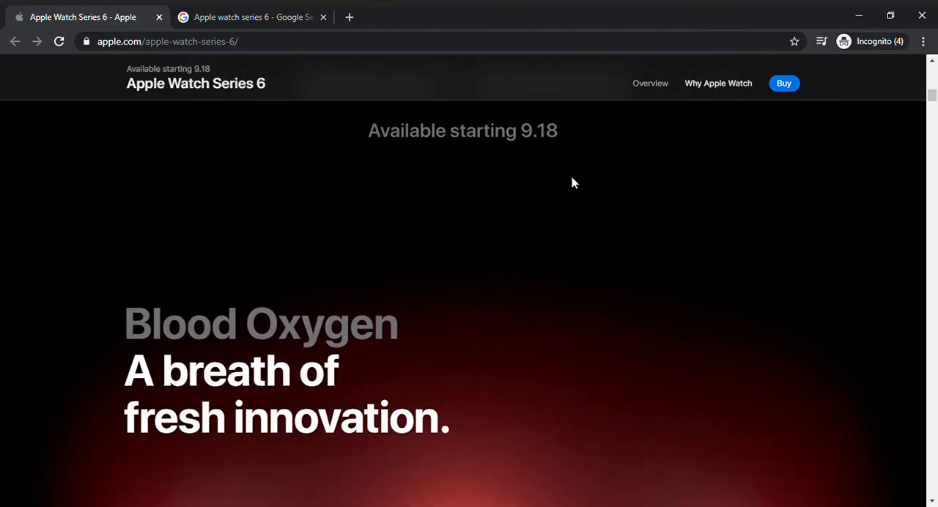
{"action": "scroll", "scroll_direction": "down", "scroll_amount": 3}
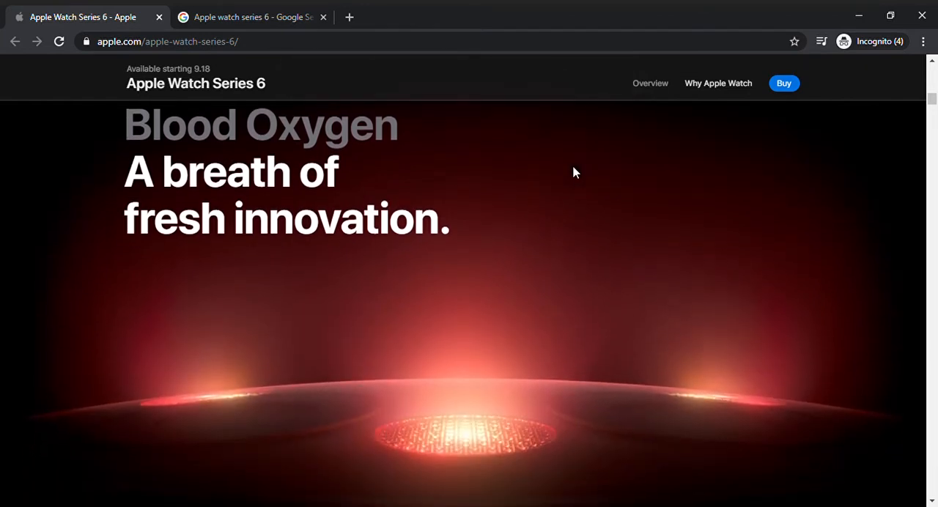
{"action": "scroll", "scroll_direction": "down", "scroll_amount": 3}
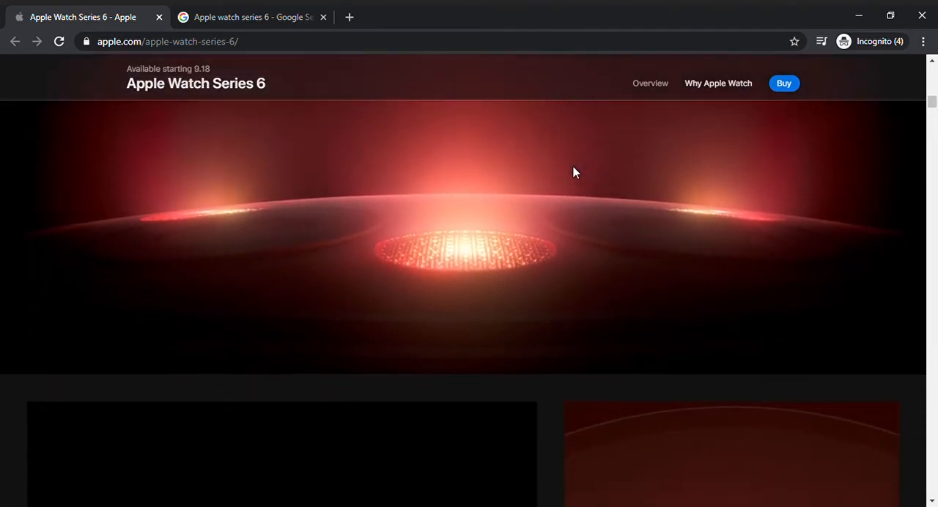
{"action": "scroll", "scroll_direction": "down", "scroll_amount": 3}
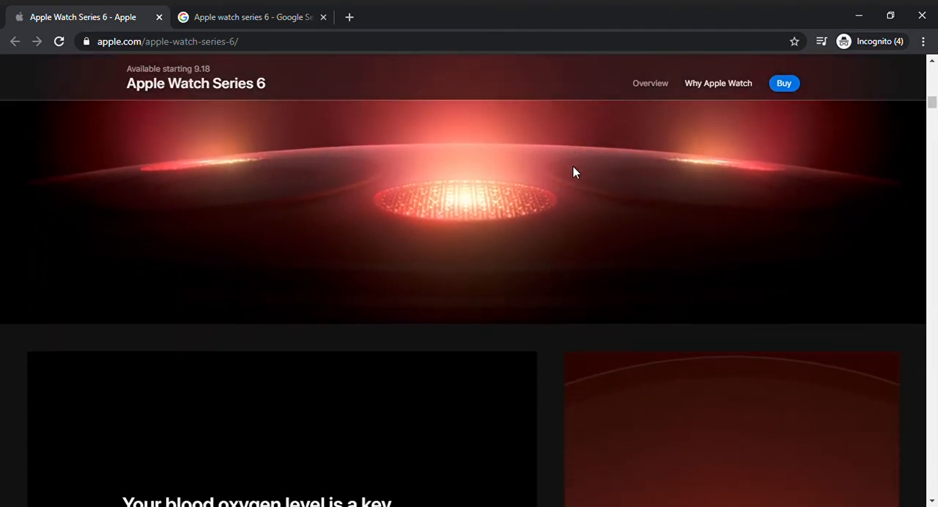
{"action": "scroll", "scroll_direction": "up", "scroll_amount": 3}
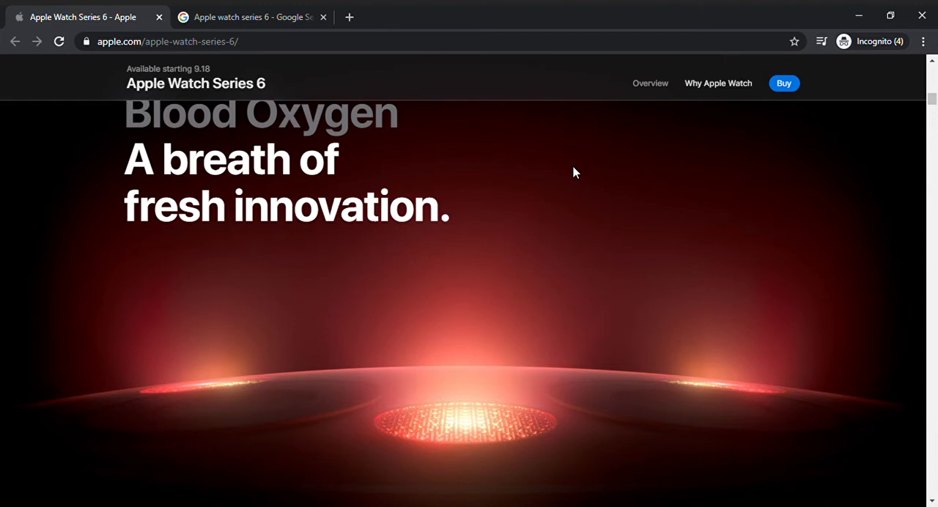
{"action": "mouse_move", "coordinate": [375, 218]}
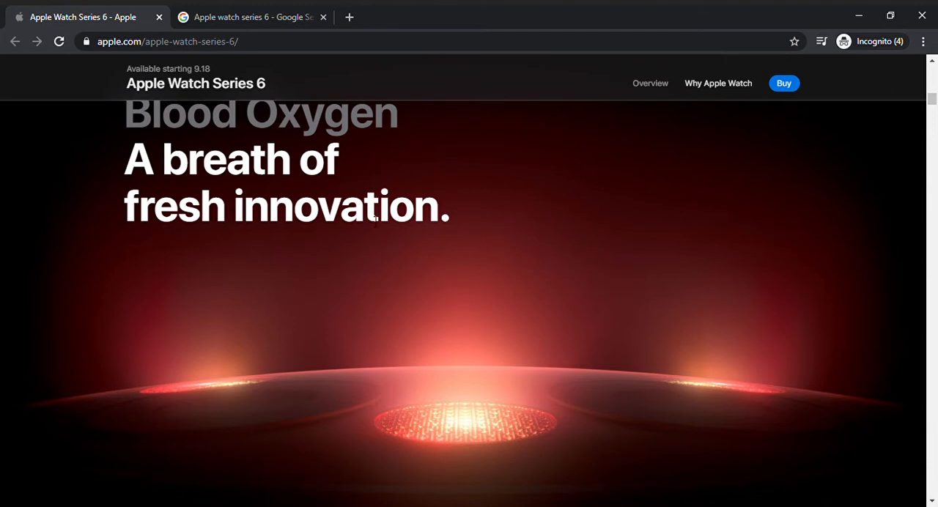
{"action": "scroll", "scroll_direction": "down", "scroll_amount": 3}
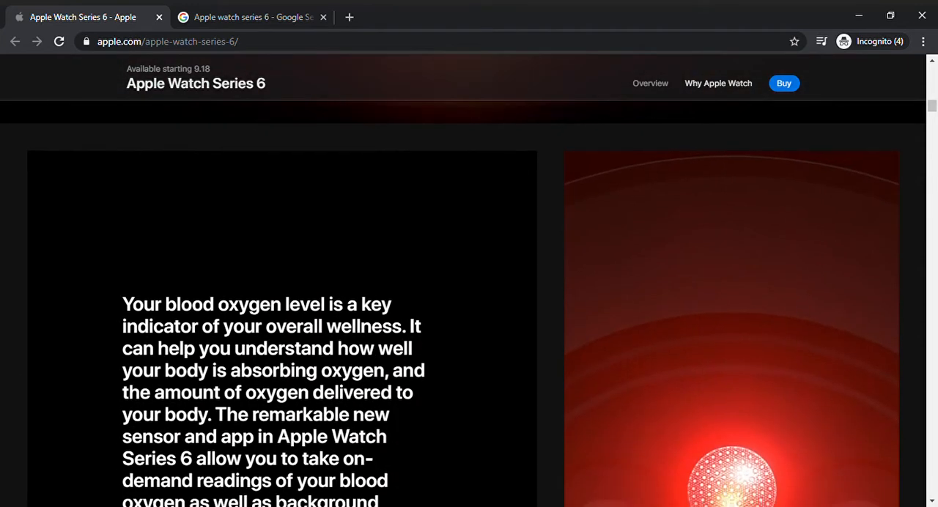
{"action": "scroll", "scroll_direction": "down", "scroll_amount": 3}
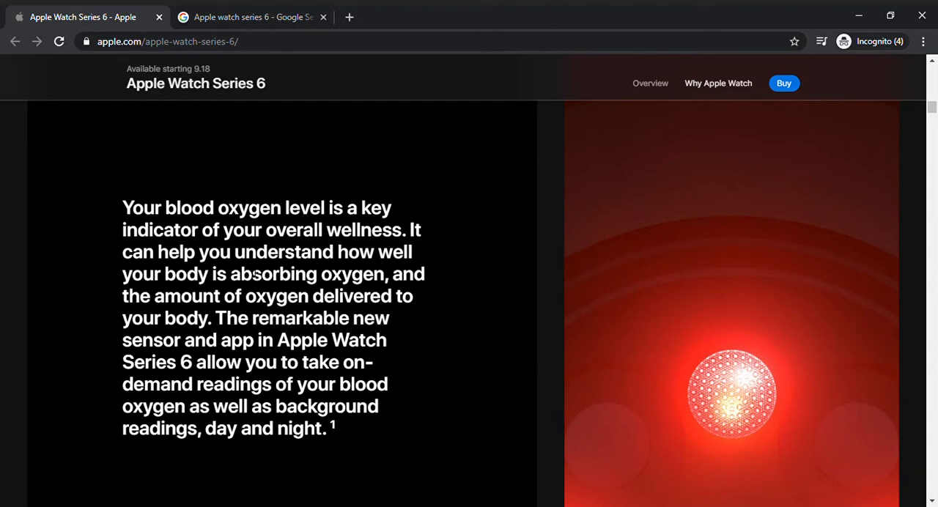
- Read down through the Blood Oxygen, ECG and Sleep sections to the Fitness Workout app
{"action": "scroll", "scroll_direction": "down", "scroll_amount": 3}
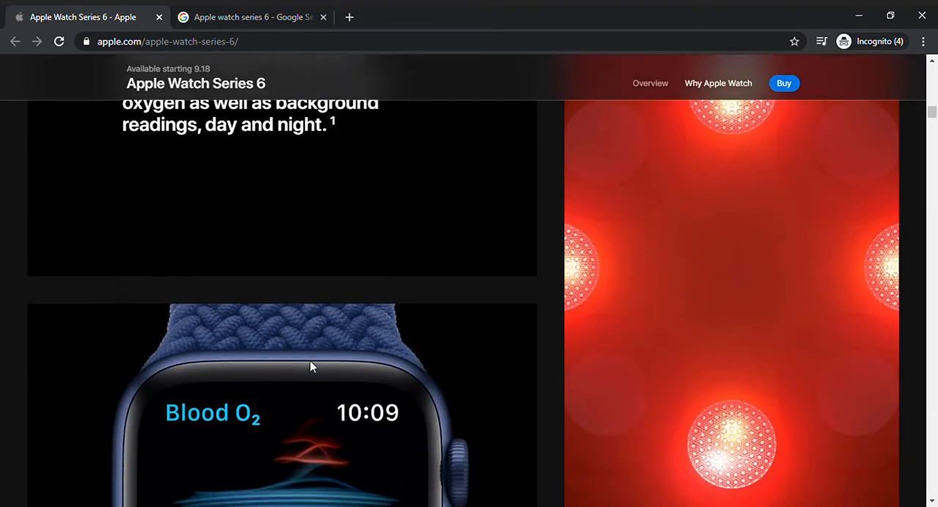
{"action": "scroll", "scroll_direction": "down", "scroll_amount": 3}
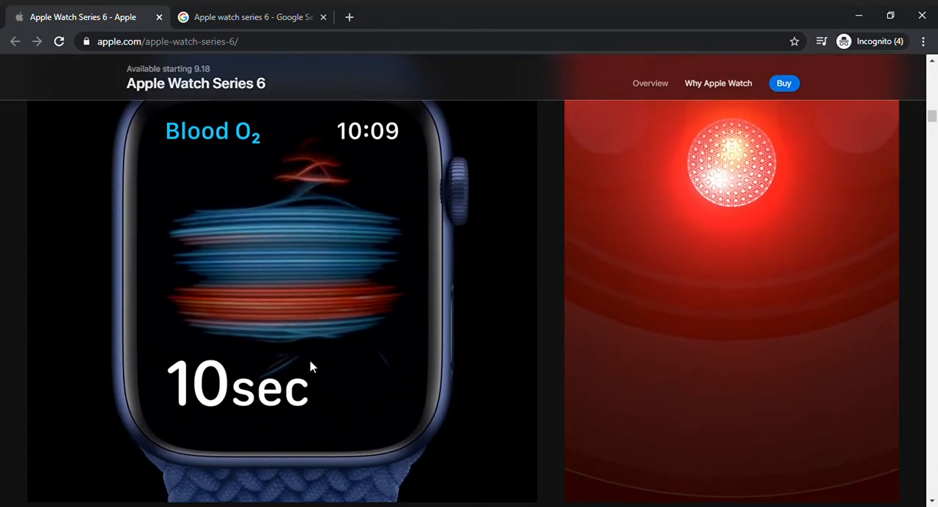
{"action": "scroll", "scroll_direction": "down", "scroll_amount": 3}
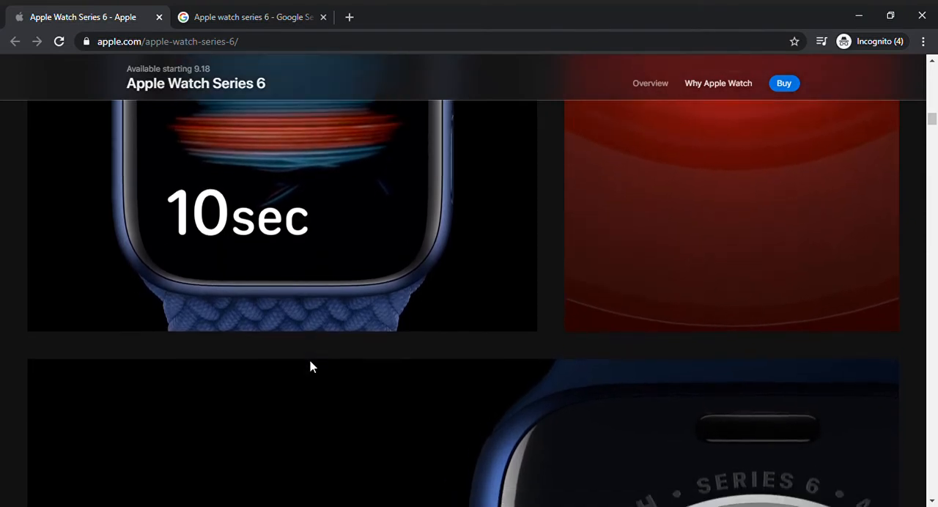
{"action": "scroll", "scroll_direction": "down", "scroll_amount": 3}
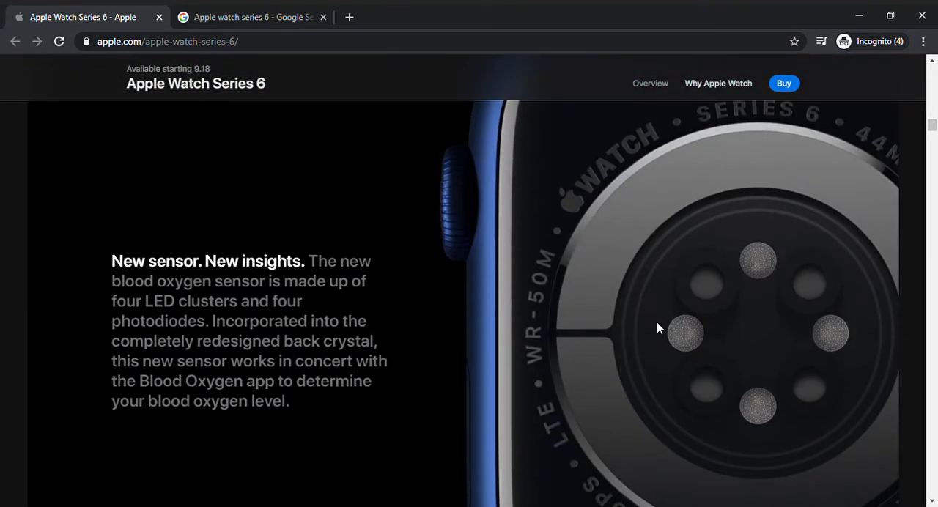
{"action": "mouse_move", "coordinate": [727, 368]}
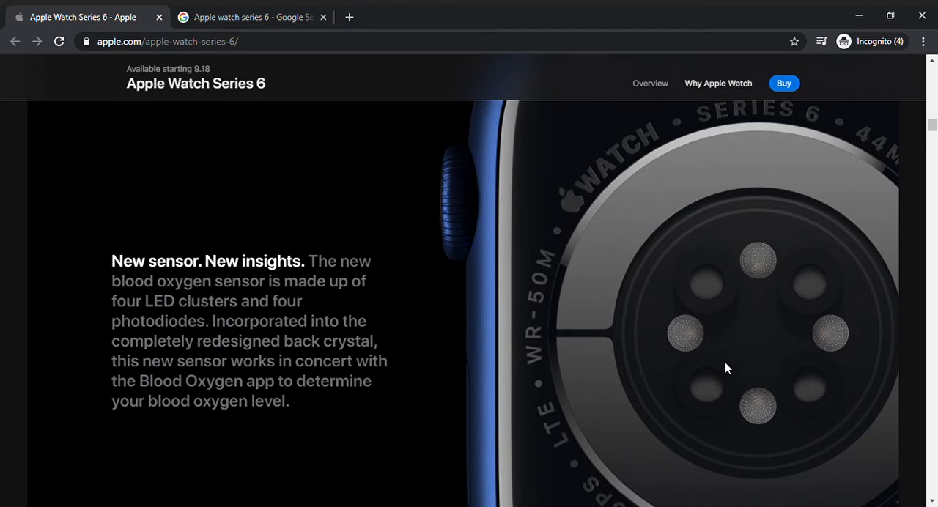
{"action": "mouse_move", "coordinate": [786, 373]}
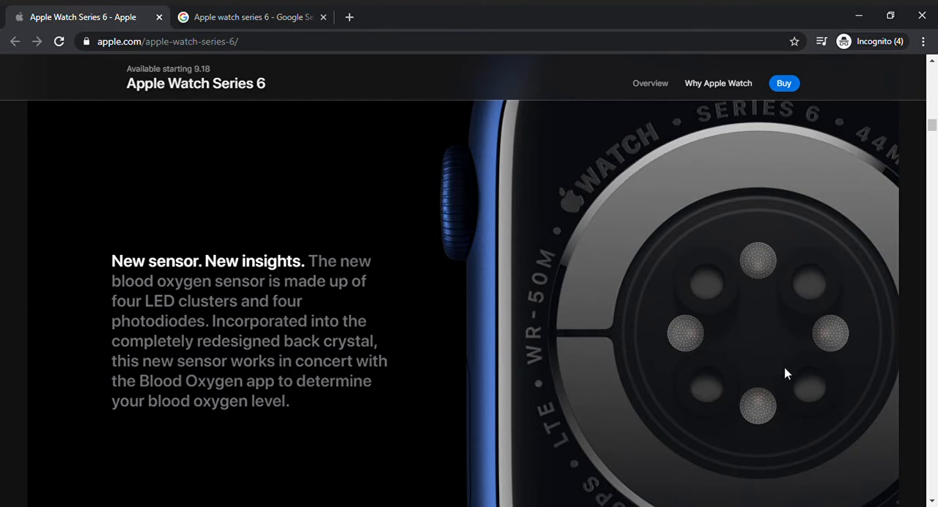
{"action": "mouse_move", "coordinate": [753, 415]}
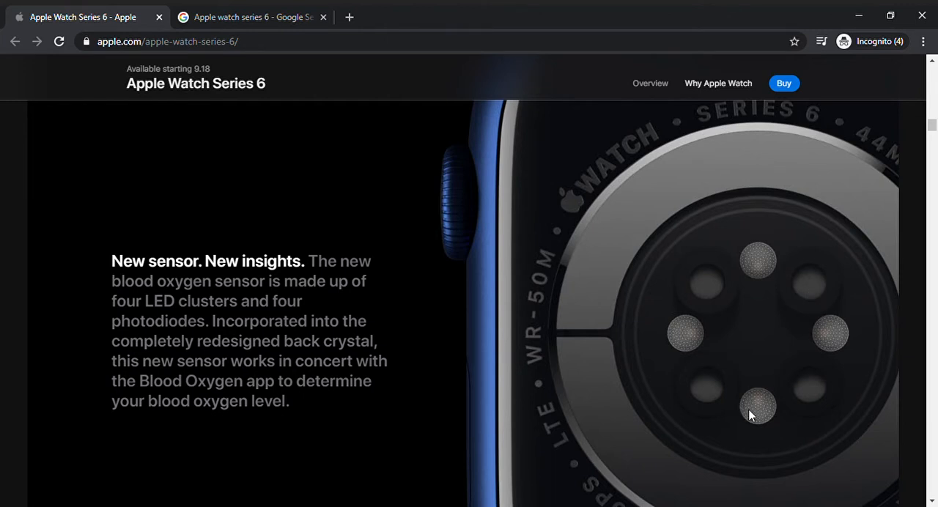
{"action": "mouse_move", "coordinate": [810, 304]}
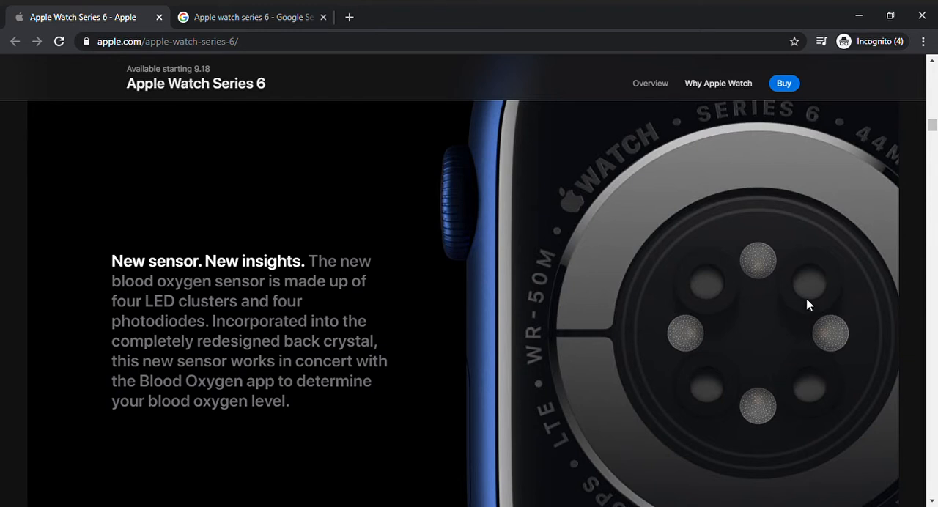
{"action": "mouse_move", "coordinate": [718, 397]}
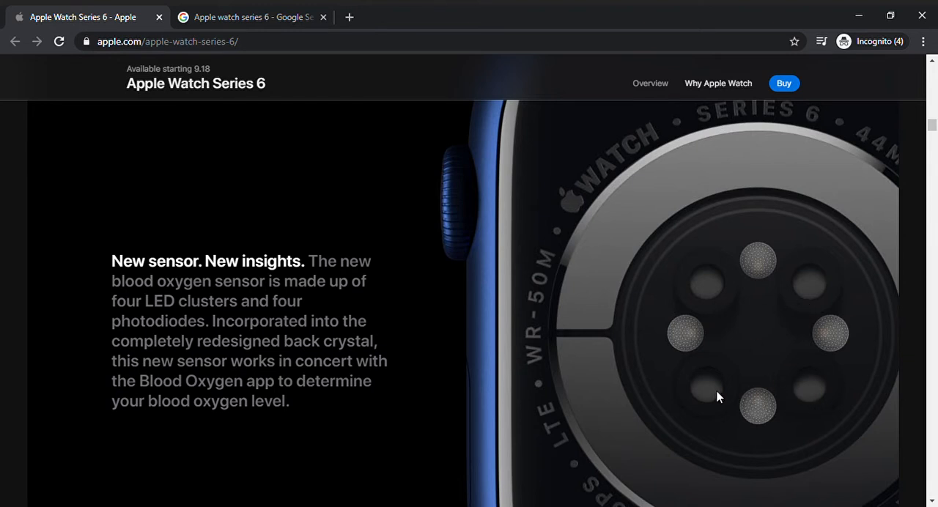
{"action": "scroll", "scroll_direction": "down", "scroll_amount": 3}
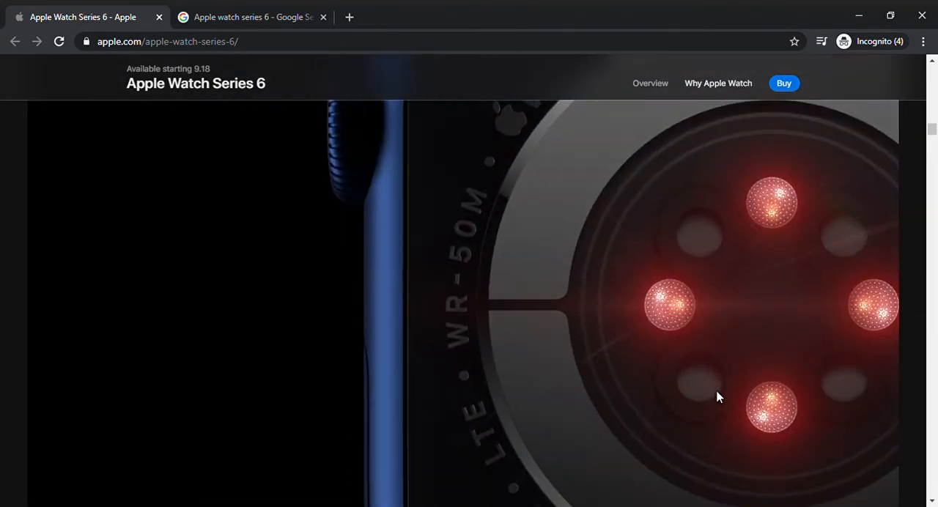
{"action": "scroll", "scroll_direction": "down", "scroll_amount": 3}
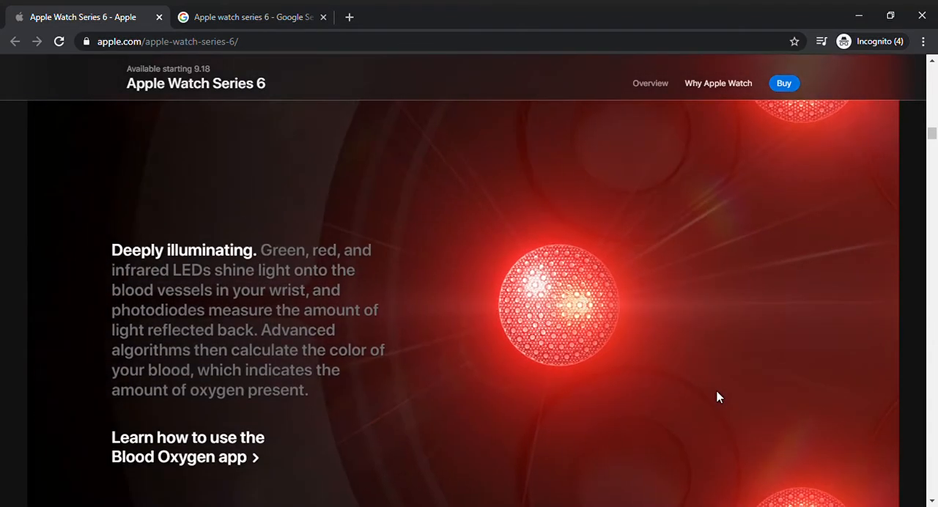
{"action": "scroll", "scroll_direction": "down", "scroll_amount": 3}
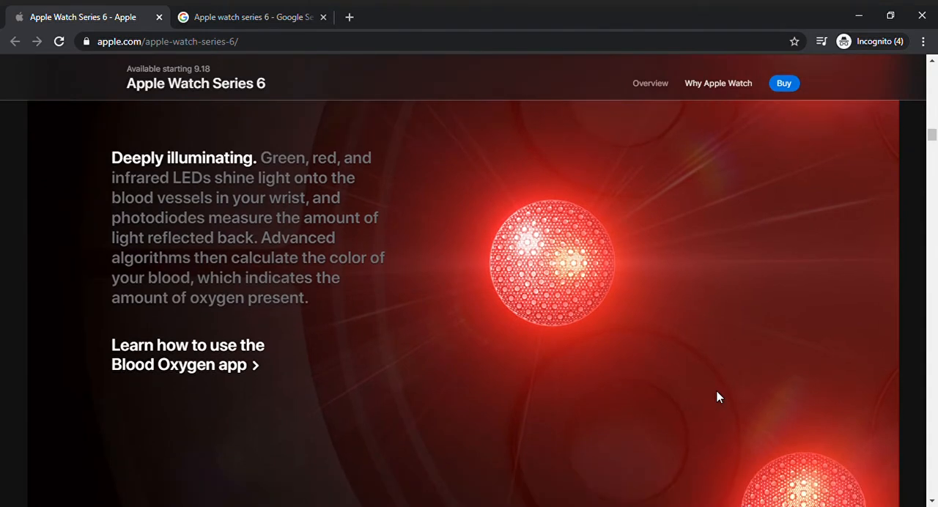
{"action": "mouse_move", "coordinate": [651, 333]}
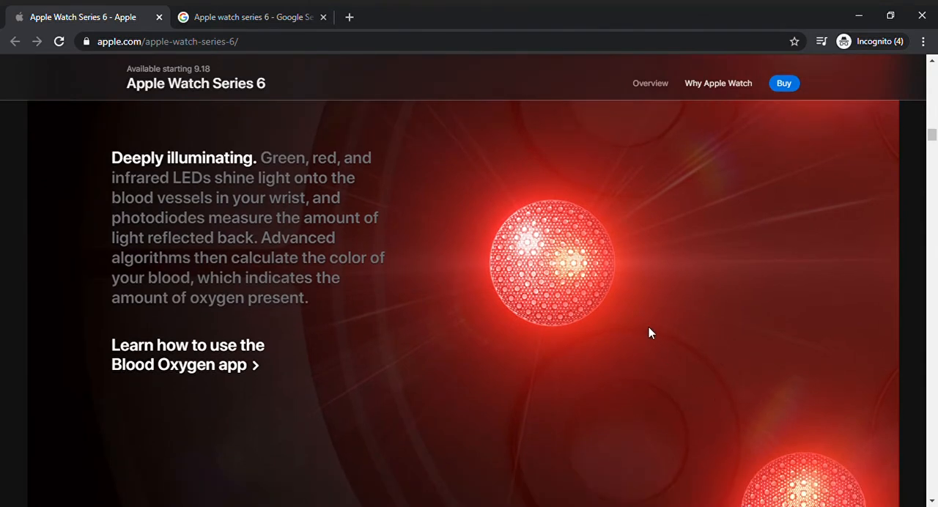
{"action": "scroll", "scroll_direction": "down", "scroll_amount": 3}
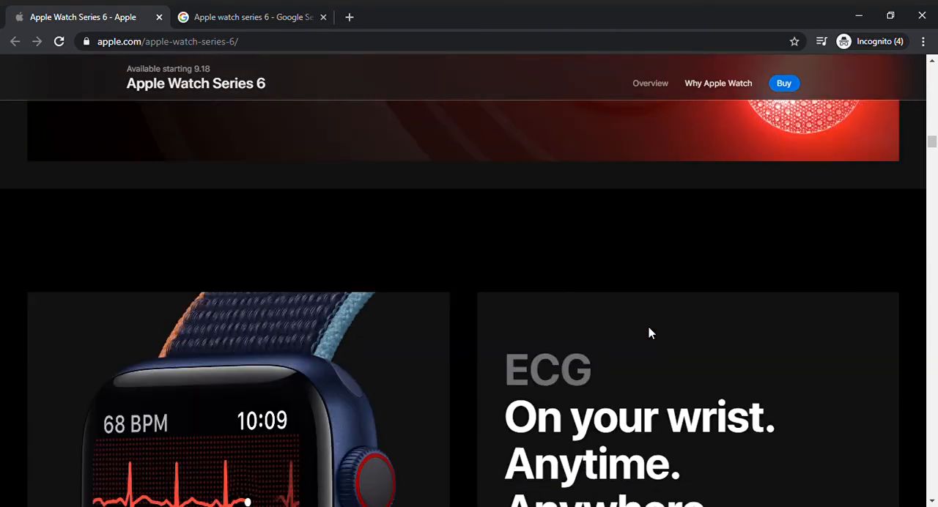
{"action": "scroll", "scroll_direction": "down", "scroll_amount": 3}
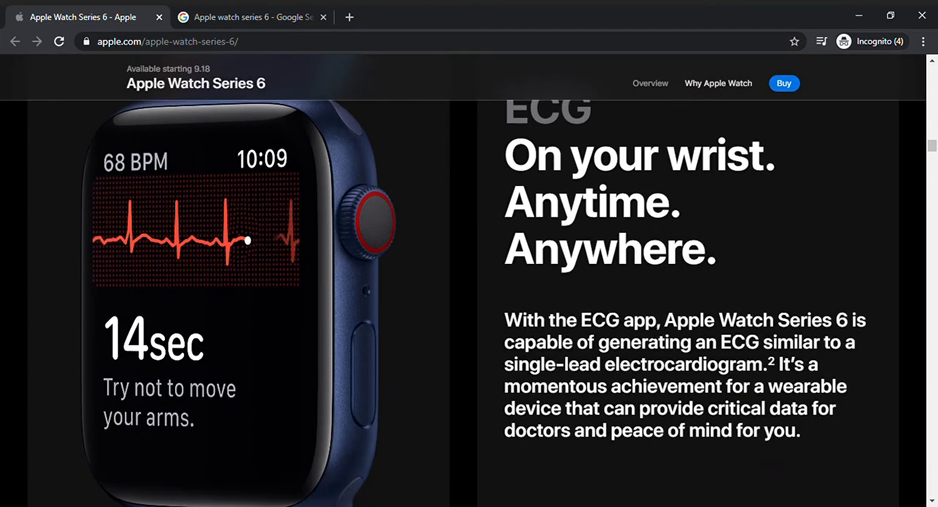
{"action": "scroll", "scroll_direction": "down", "scroll_amount": 3}
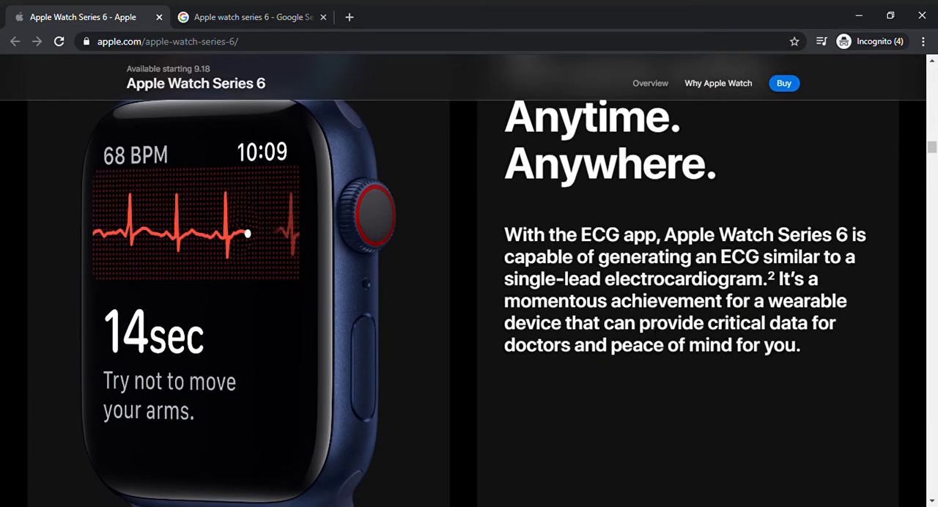
{"action": "scroll", "scroll_direction": "down", "scroll_amount": 3}
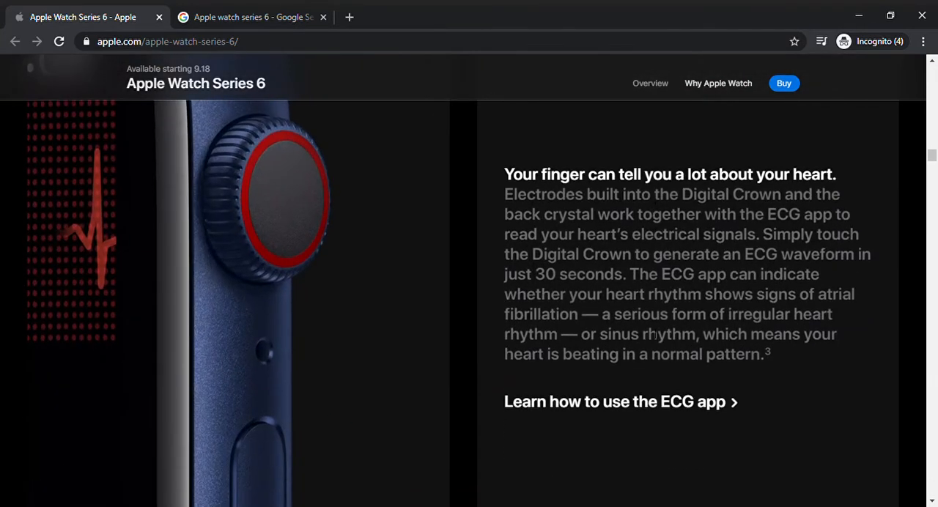
{"action": "scroll", "scroll_direction": "down", "scroll_amount": 3}
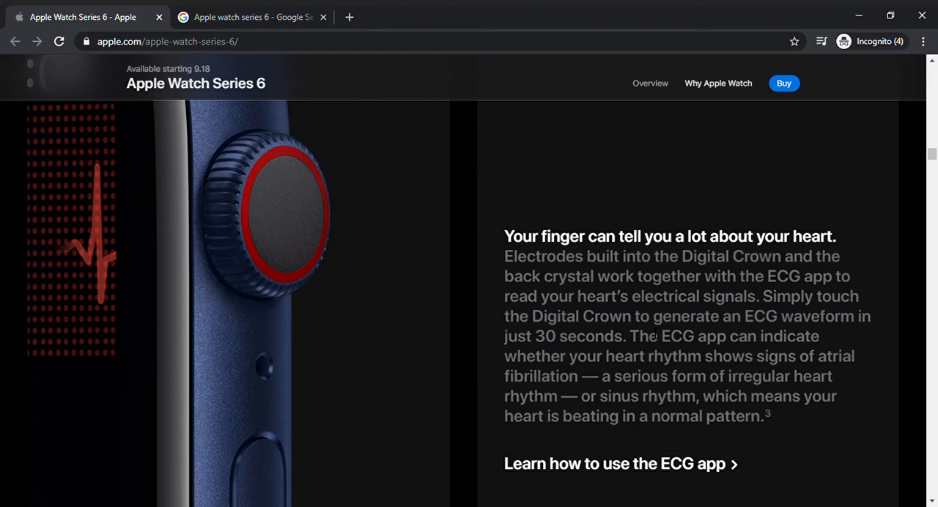
{"action": "mouse_move", "coordinate": [306, 211]}
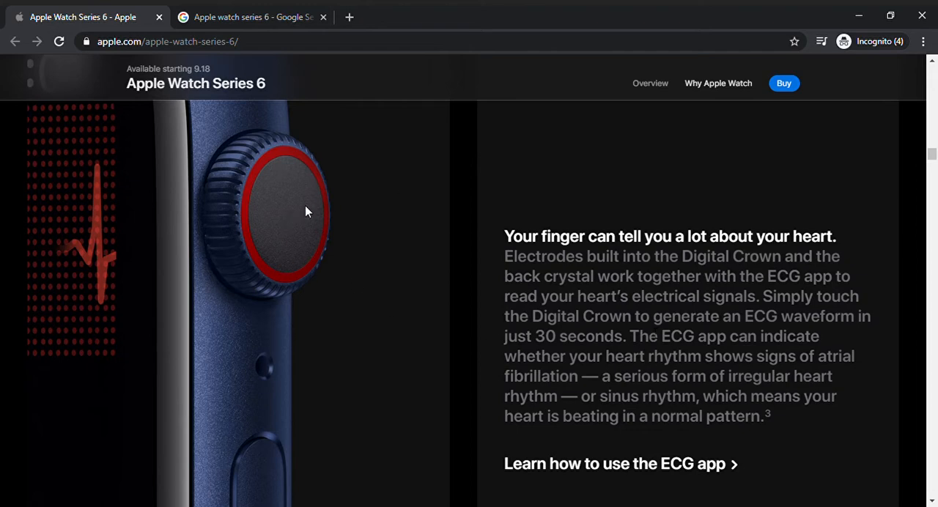
{"action": "scroll", "scroll_direction": "down", "scroll_amount": 3}
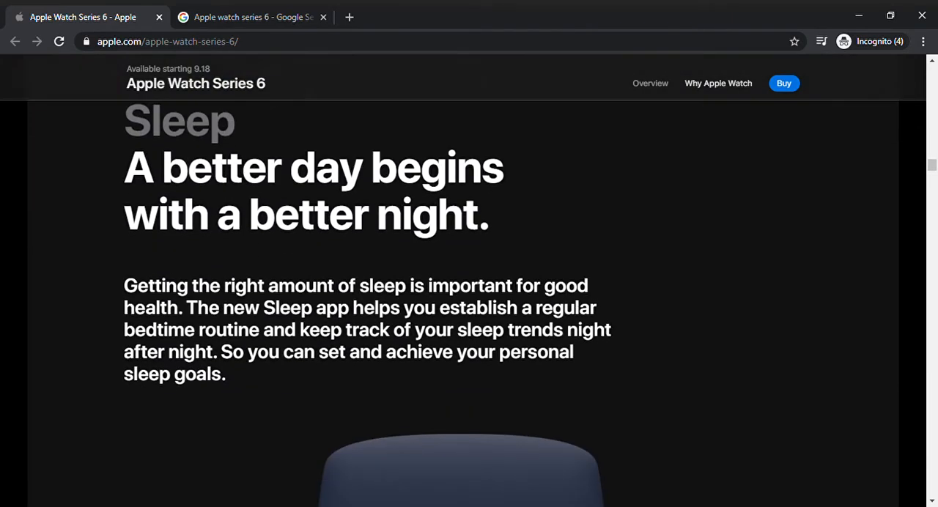
{"action": "scroll", "scroll_direction": "down", "scroll_amount": 3}
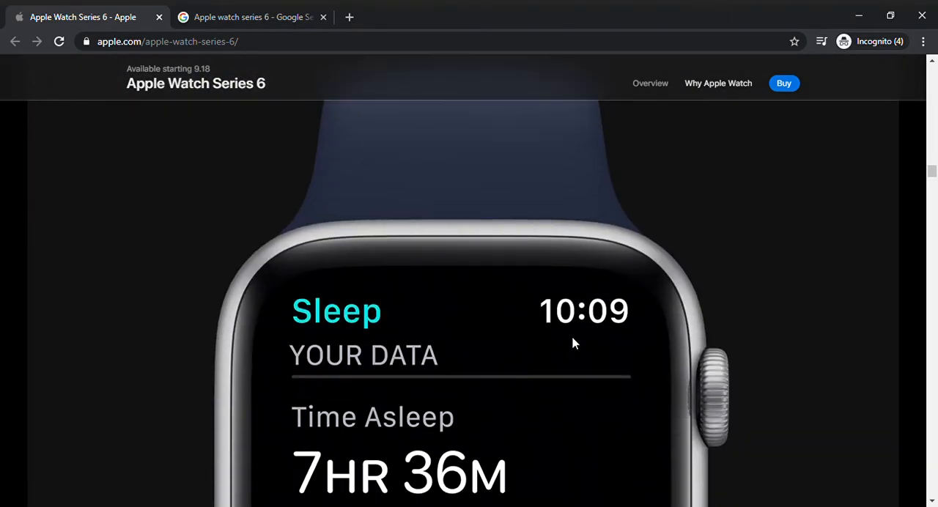
{"action": "scroll", "scroll_direction": "down", "scroll_amount": 3}
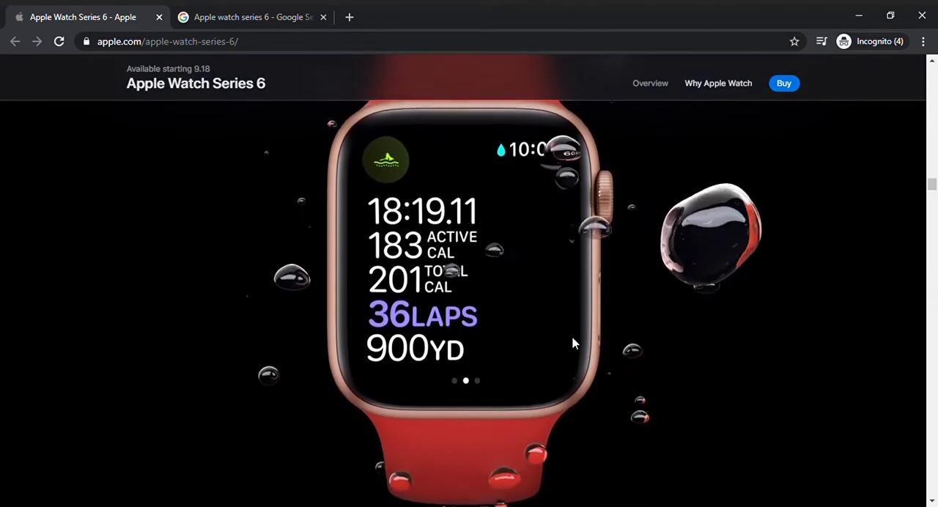
{"action": "scroll", "scroll_direction": "down", "scroll_amount": 3}
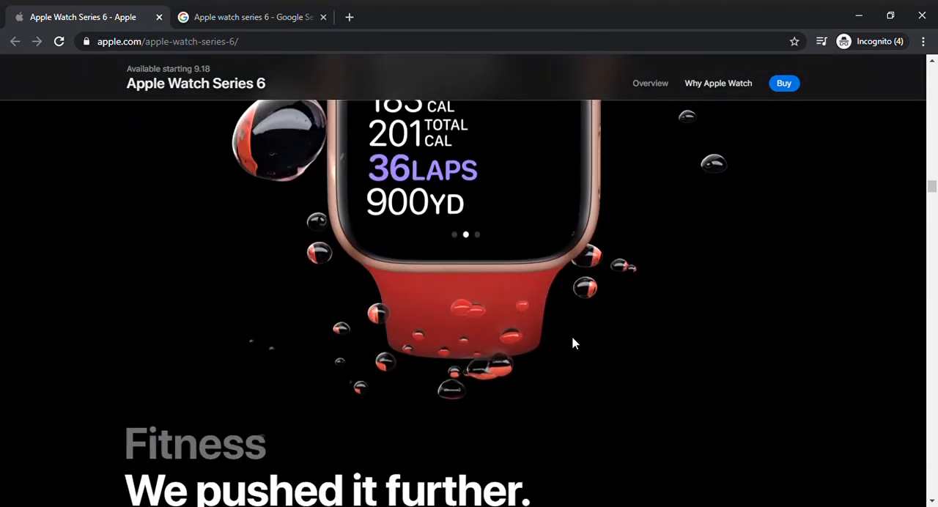
{"action": "scroll", "scroll_direction": "down", "scroll_amount": 3}
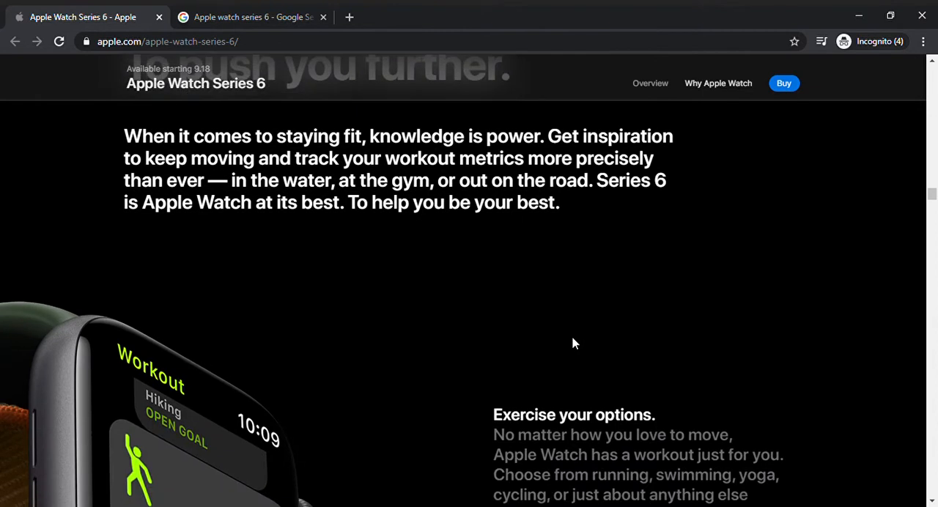
{"action": "scroll", "scroll_direction": "down", "scroll_amount": 3}
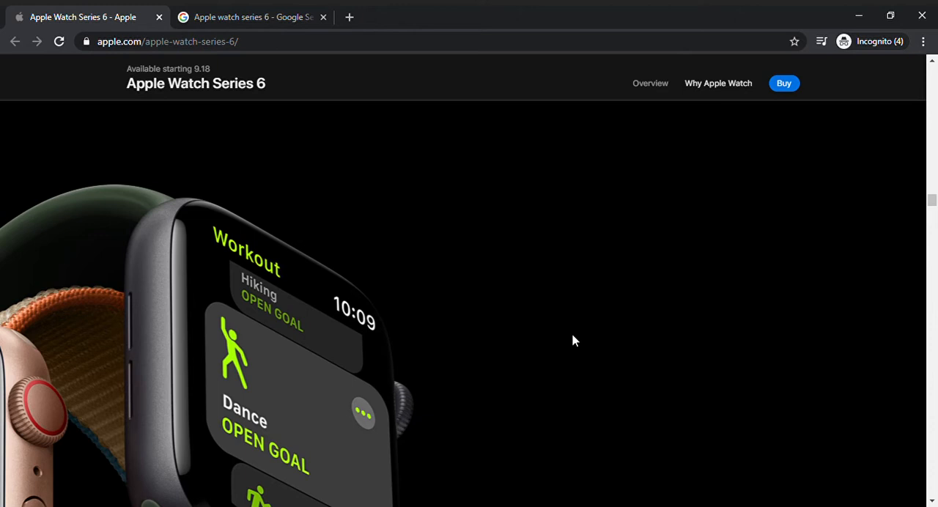
{"action": "mouse_move", "coordinate": [780, 272]}
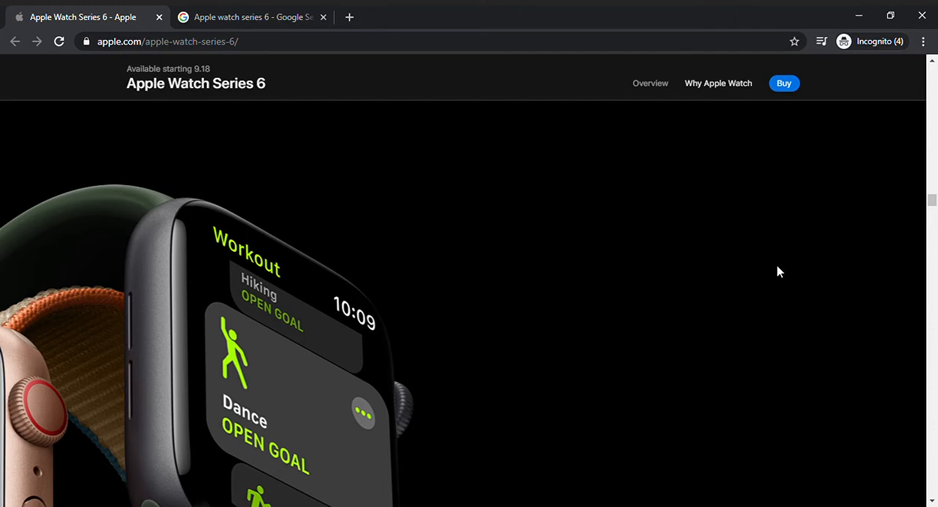
{"action": "mouse_move", "coordinate": [744, 139]}
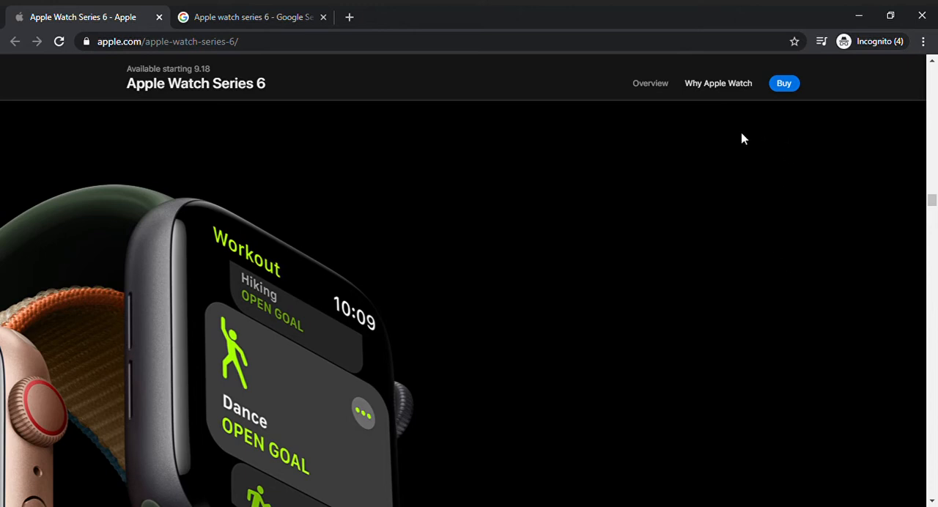
{"action": "mouse_move", "coordinate": [707, 88]}
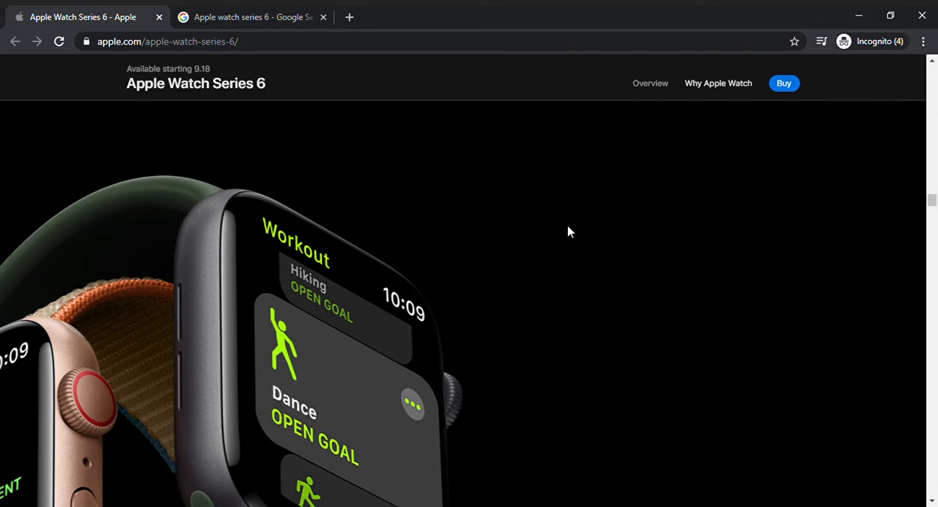
{"action": "mouse_move", "coordinate": [783, 83]}
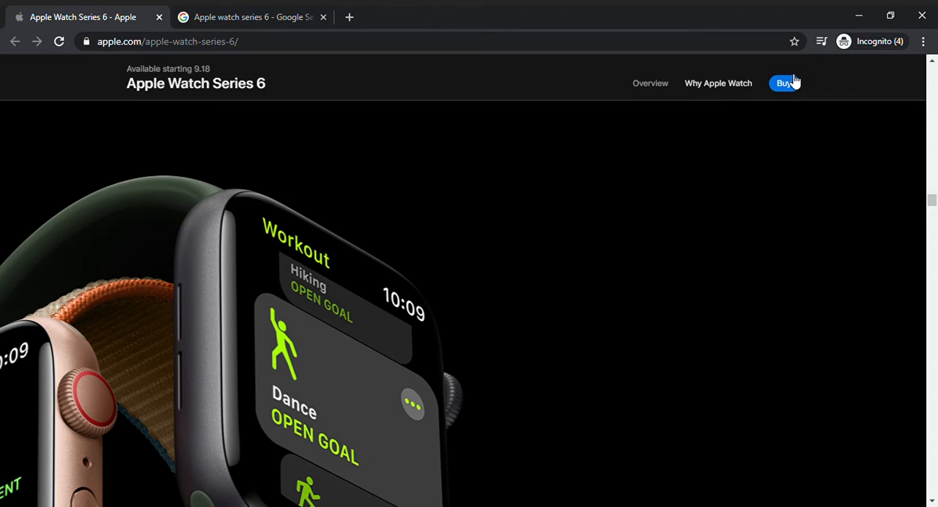
{"action": "mouse_move", "coordinate": [742, 133]}
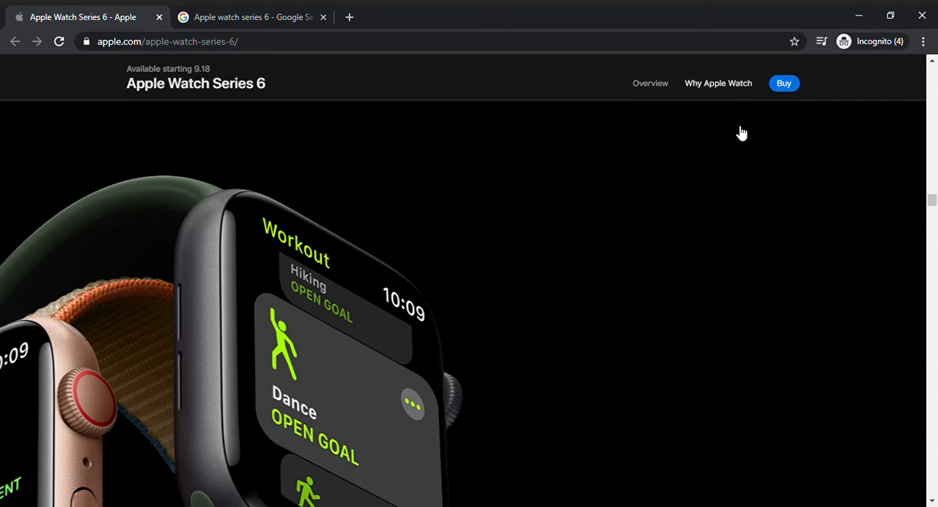
- Scroll past the Workout app section to the Motivation heading
{"action": "scroll", "scroll_direction": "down", "scroll_amount": 3}
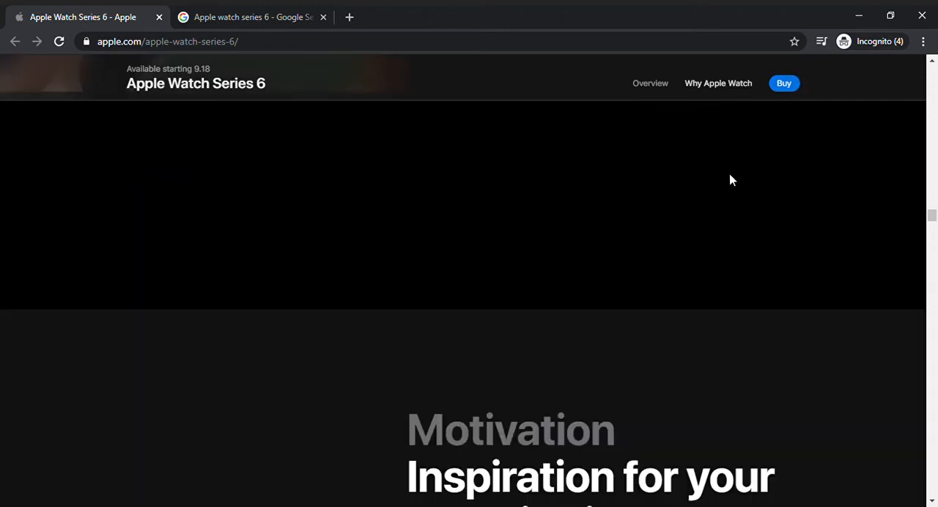
{"action": "mouse_move", "coordinate": [722, 185]}
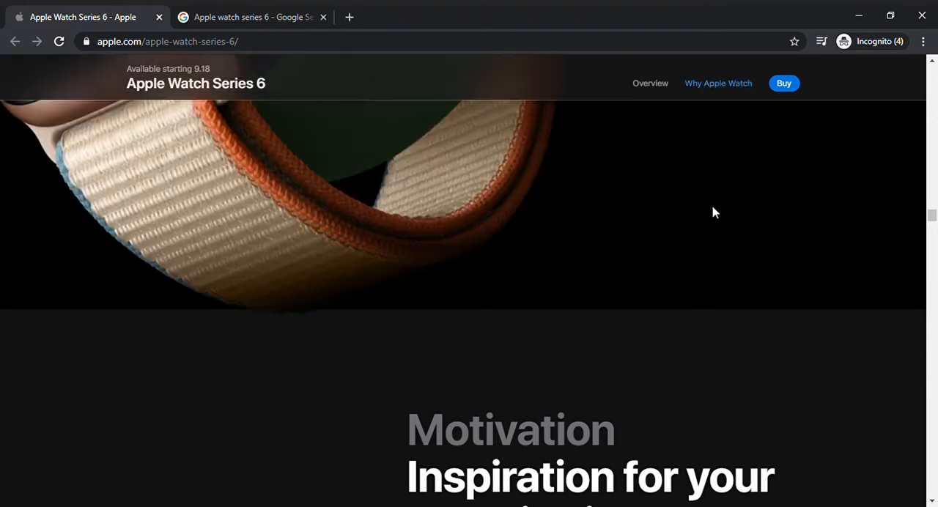
- Open the Series 6 buy page and browse to the Space Gray Aluminum Solo Loop, from $399
{"action": "left_click", "coordinate": [783, 83]}
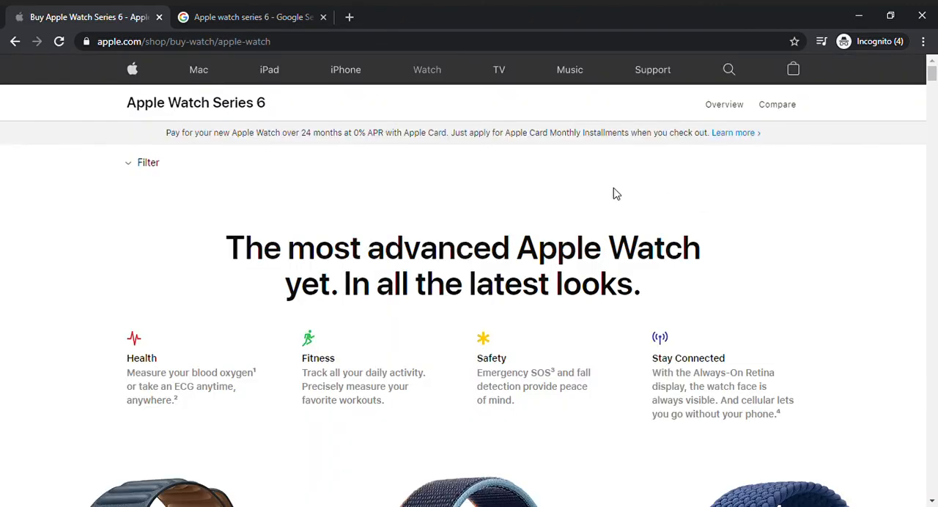
{"action": "mouse_move", "coordinate": [781, 201]}
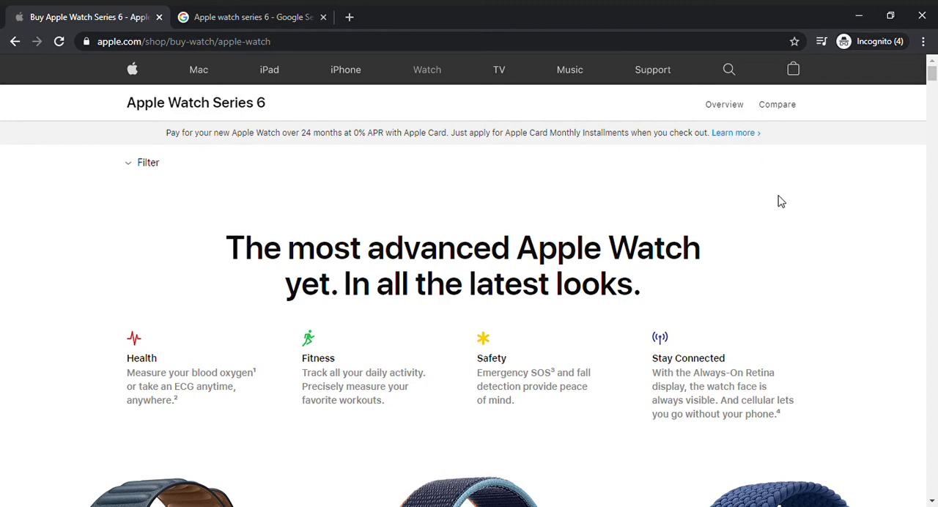
{"action": "scroll", "scroll_direction": "down", "scroll_amount": 3}
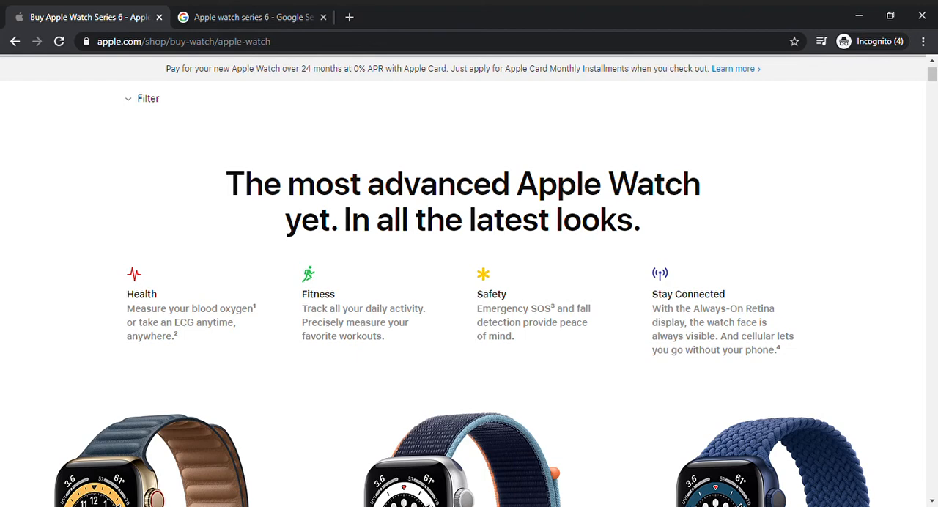
{"action": "scroll", "scroll_direction": "down", "scroll_amount": 3}
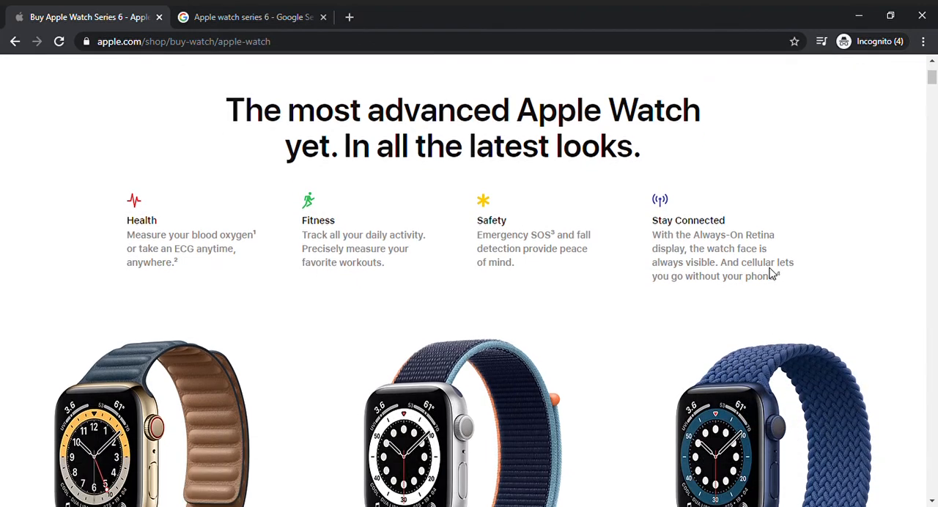
{"action": "scroll", "scroll_direction": "down", "scroll_amount": 3}
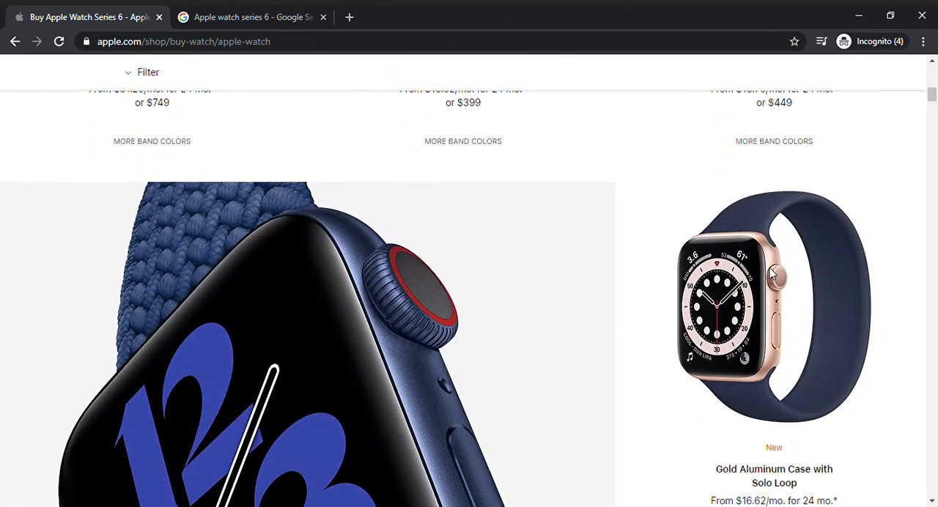
{"action": "scroll", "scroll_direction": "down", "scroll_amount": 3}
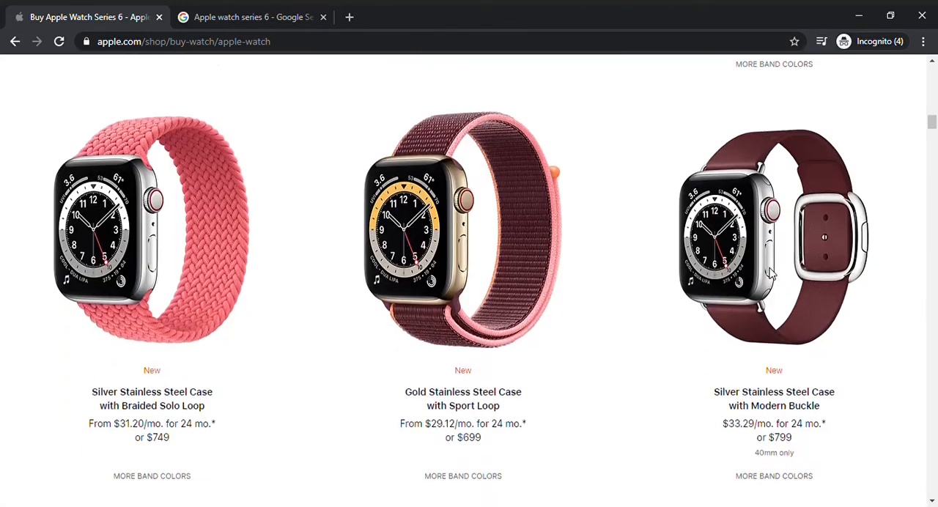
{"action": "scroll", "scroll_direction": "down", "scroll_amount": 3}
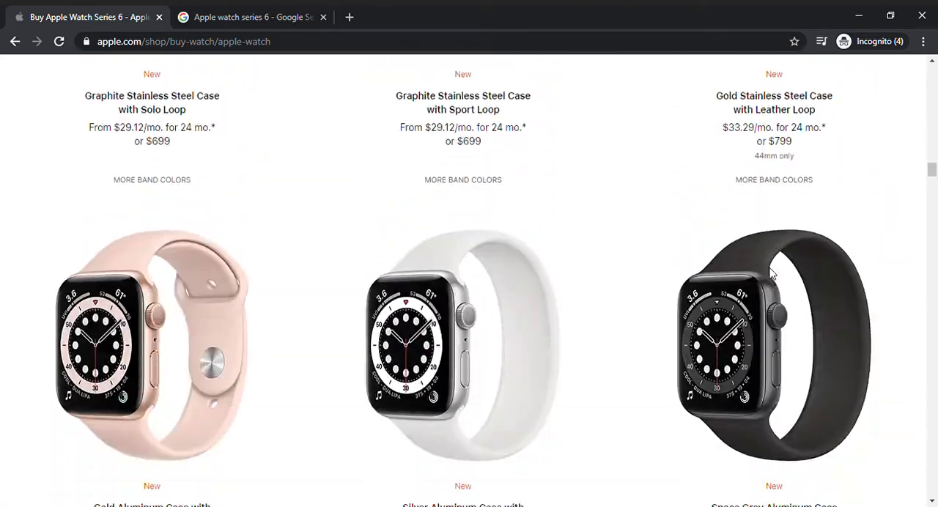
{"action": "scroll", "scroll_direction": "down", "scroll_amount": 3}
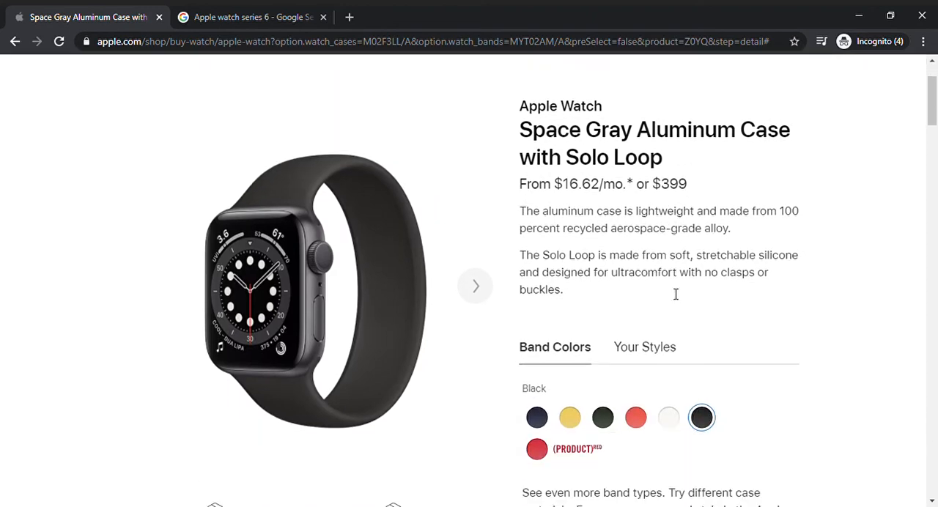
- Open Apple Watch Studio and start building a custom style
{"action": "scroll", "scroll_direction": "down", "scroll_amount": 3}
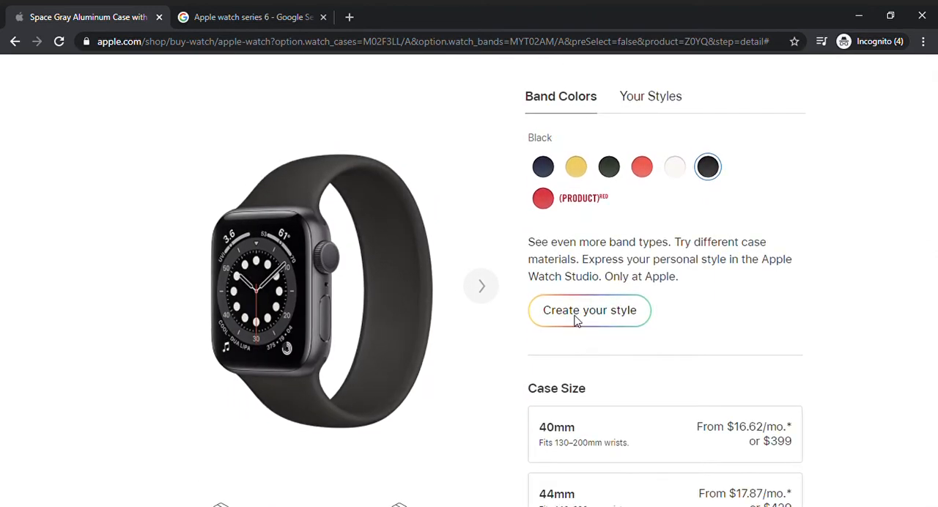
{"action": "left_click", "coordinate": [589, 309]}
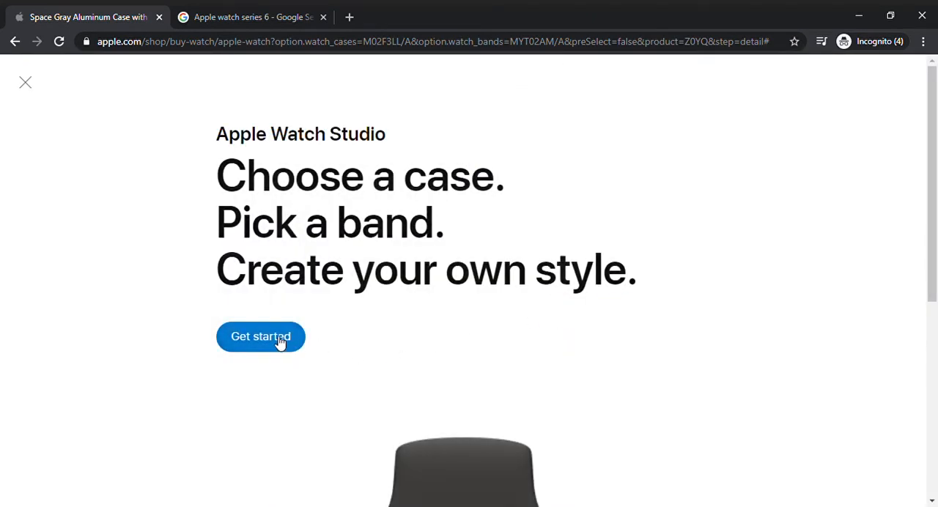
{"action": "left_click", "coordinate": [260, 336]}
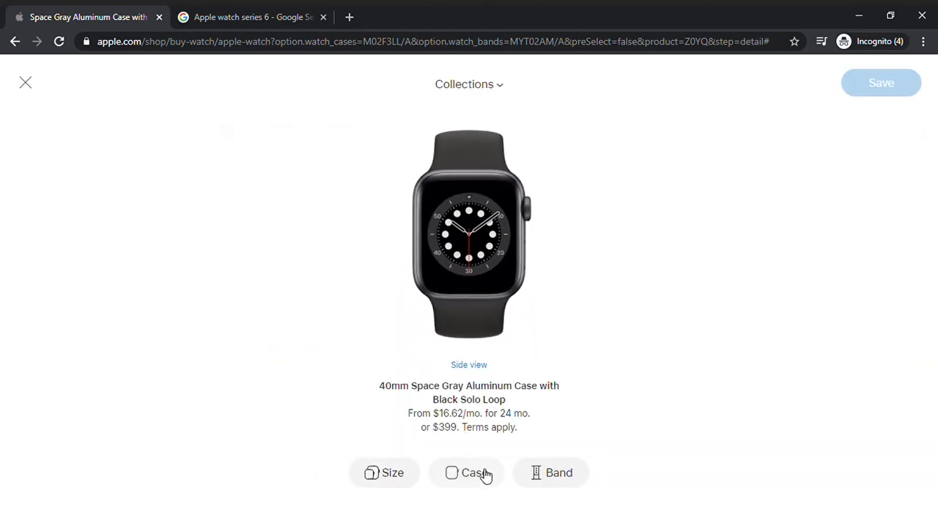
- Preview Titanium, keep the Aluminum case with Black Solo Loop, and save the $399 style
{"action": "left_click", "coordinate": [467, 473]}
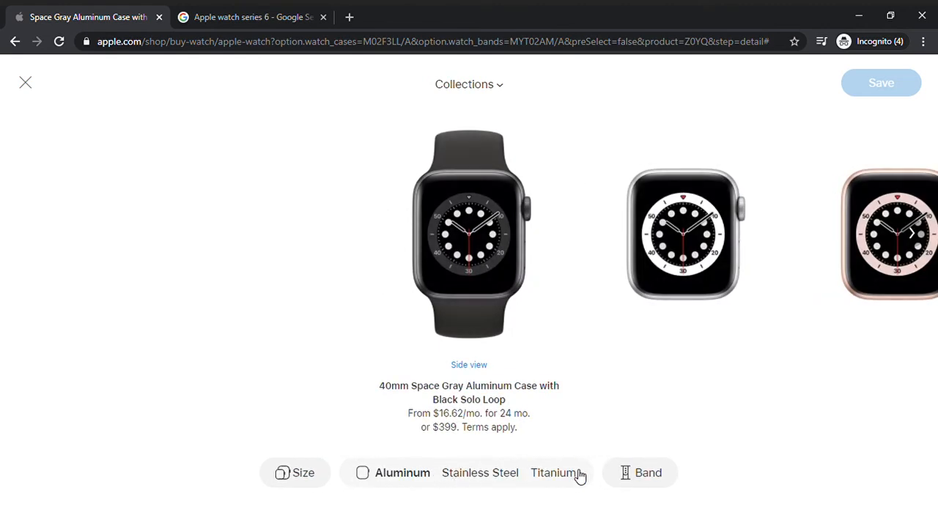
{"action": "left_click", "coordinate": [551, 472]}
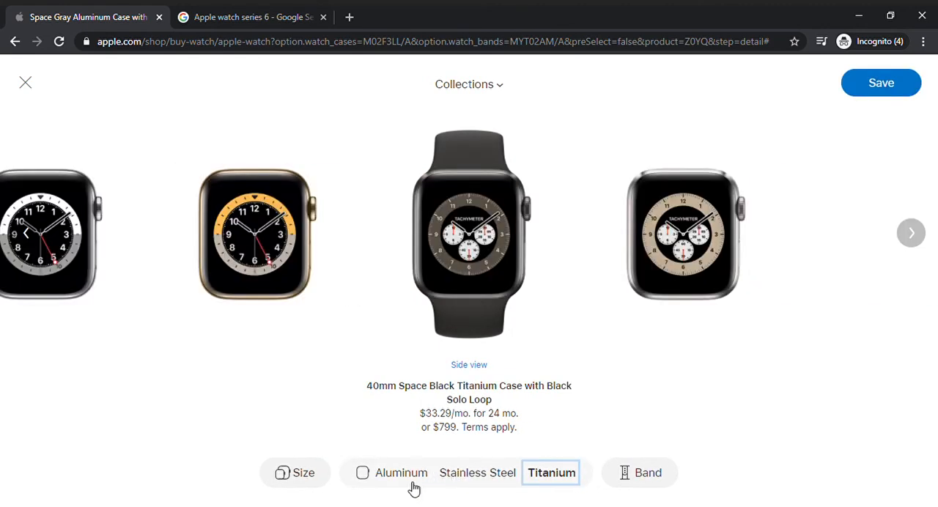
{"action": "left_click", "coordinate": [401, 472]}
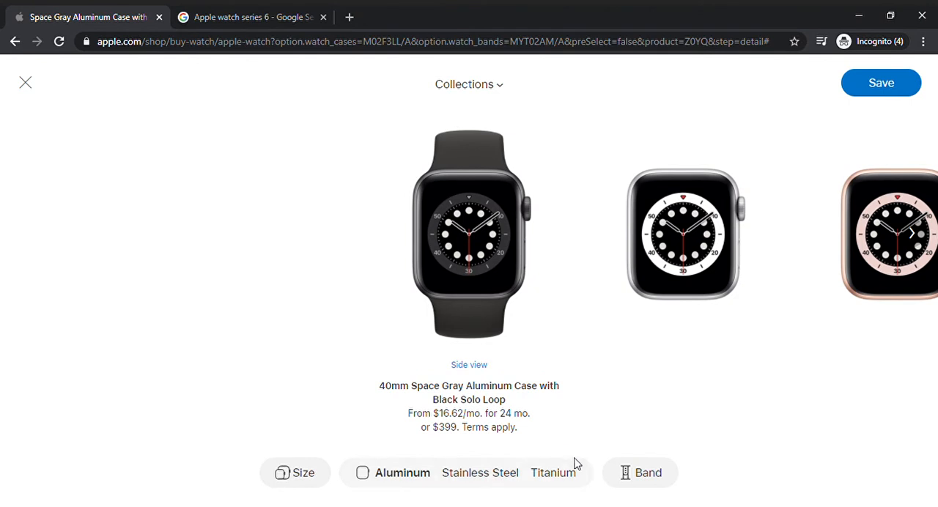
{"action": "mouse_move", "coordinate": [568, 472]}
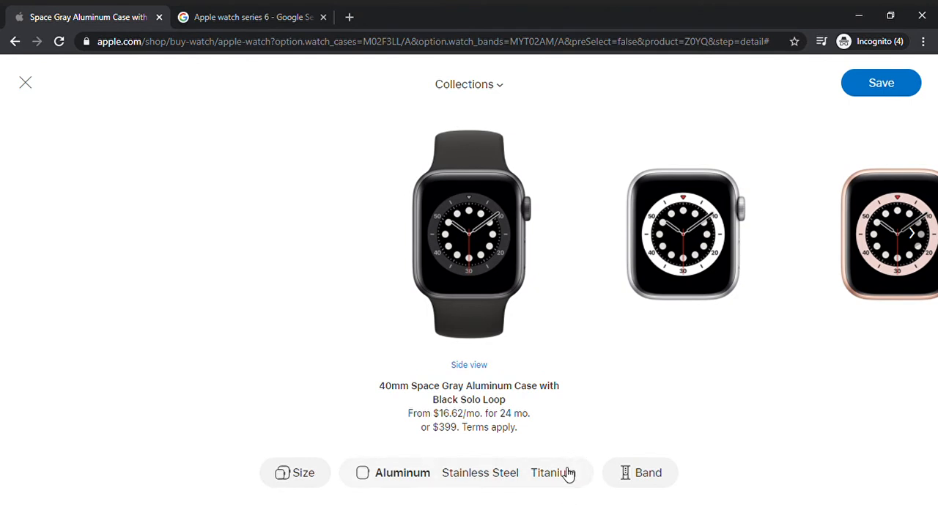
{"action": "mouse_move", "coordinate": [755, 460]}
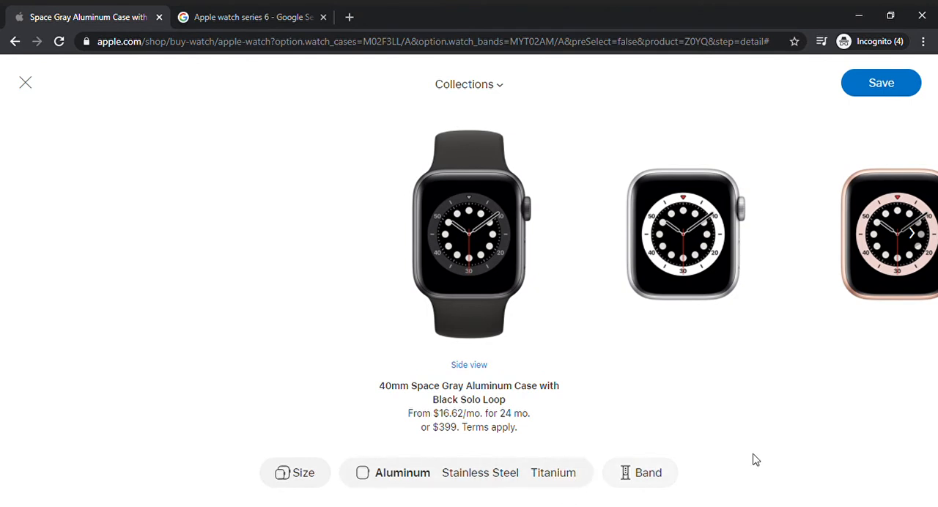
{"action": "left_click", "coordinate": [647, 472]}
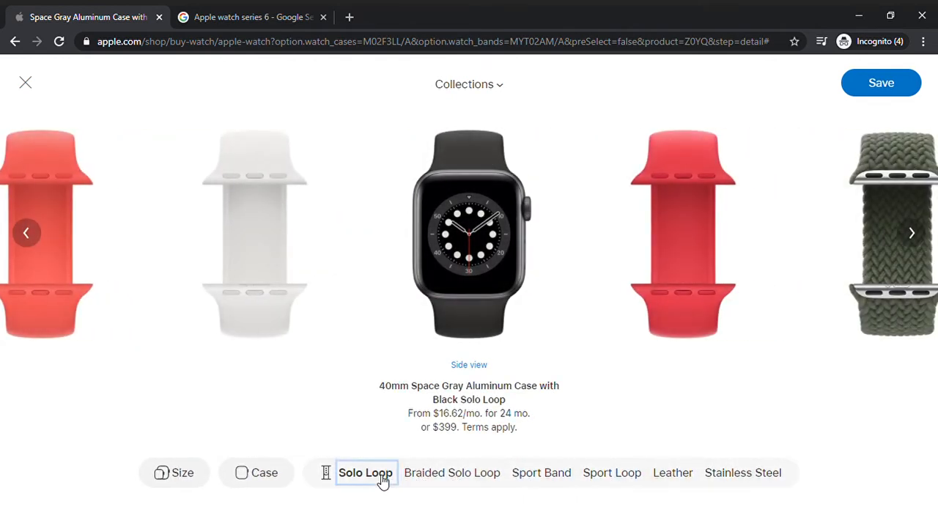
{"action": "left_click", "coordinate": [881, 82]}
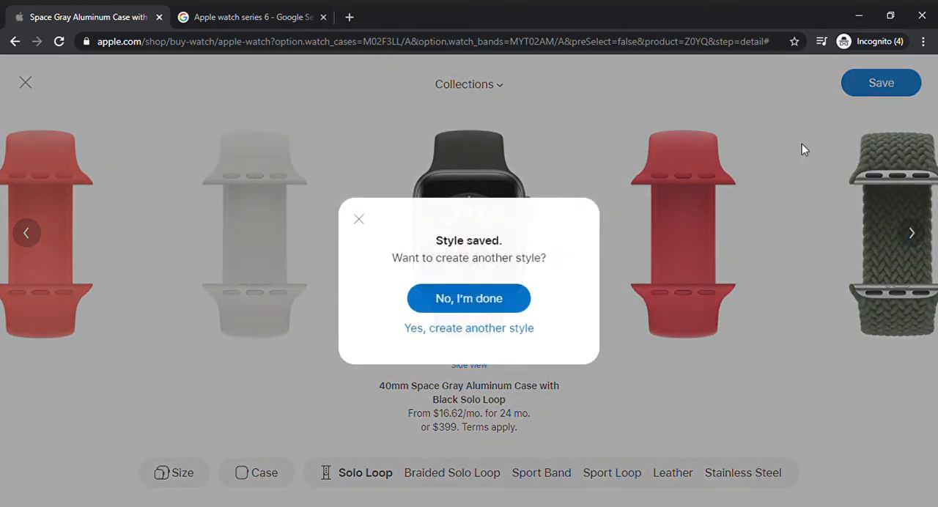
{"action": "left_click", "coordinate": [469, 298]}
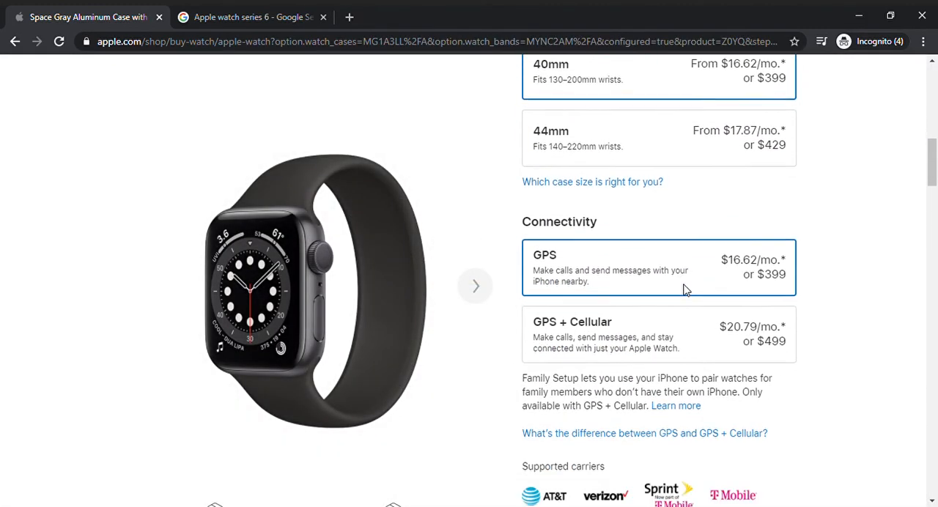
{"action": "scroll", "scroll_direction": "down", "scroll_amount": 3}
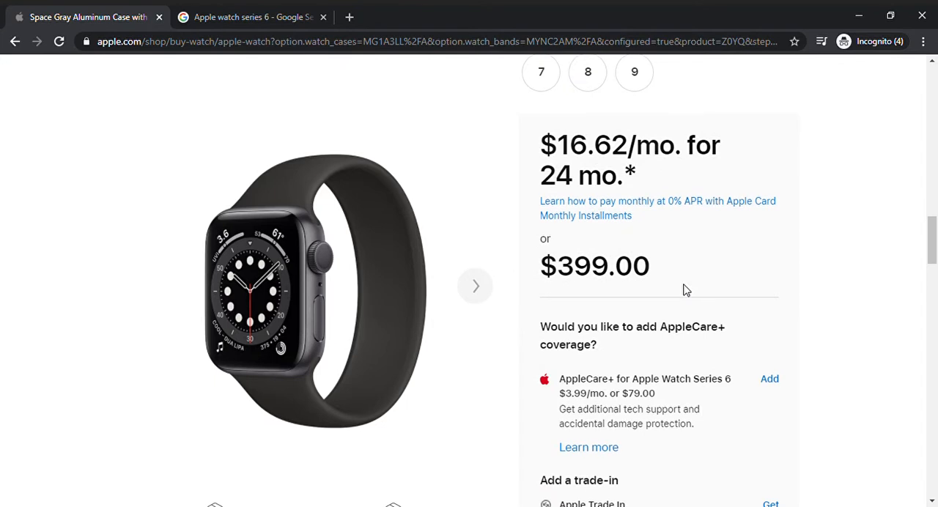
{"action": "scroll", "scroll_direction": "down", "scroll_amount": 3}
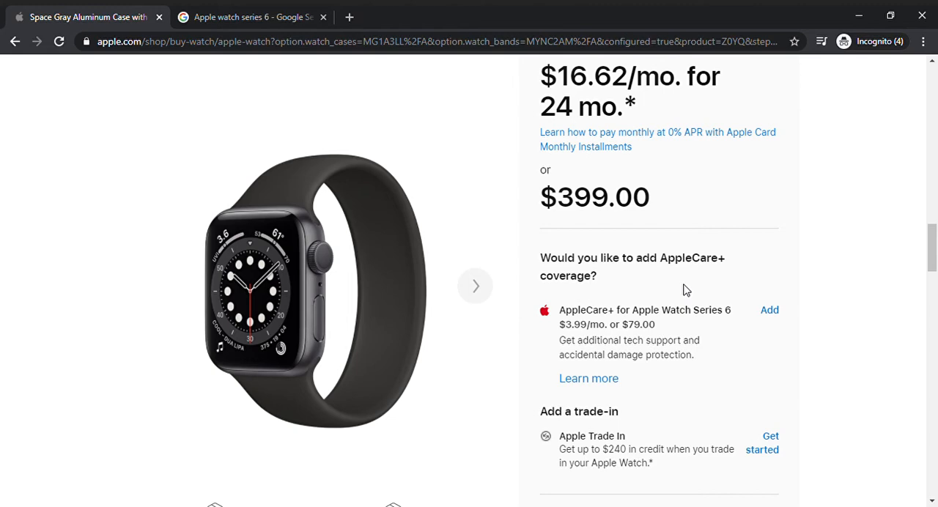
{"action": "scroll", "scroll_direction": "down", "scroll_amount": 3}
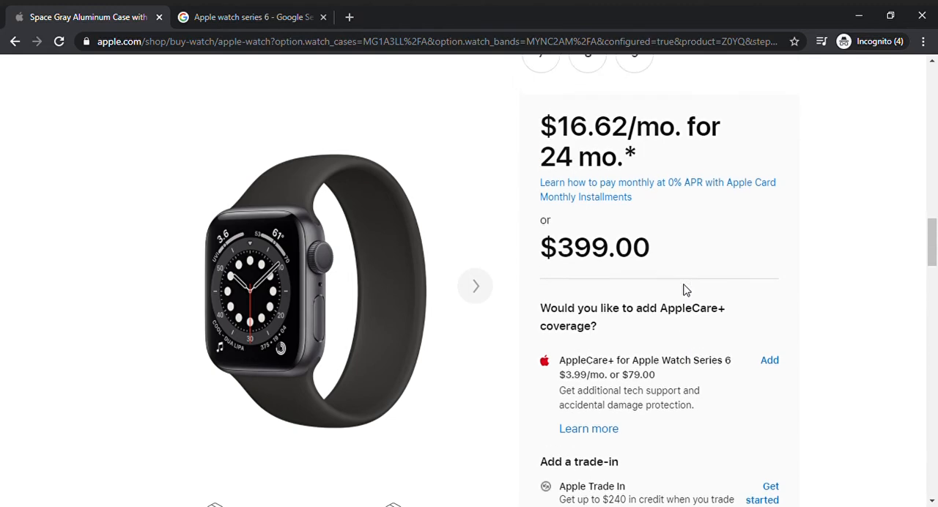
{"action": "scroll", "scroll_direction": "up", "scroll_amount": 3}
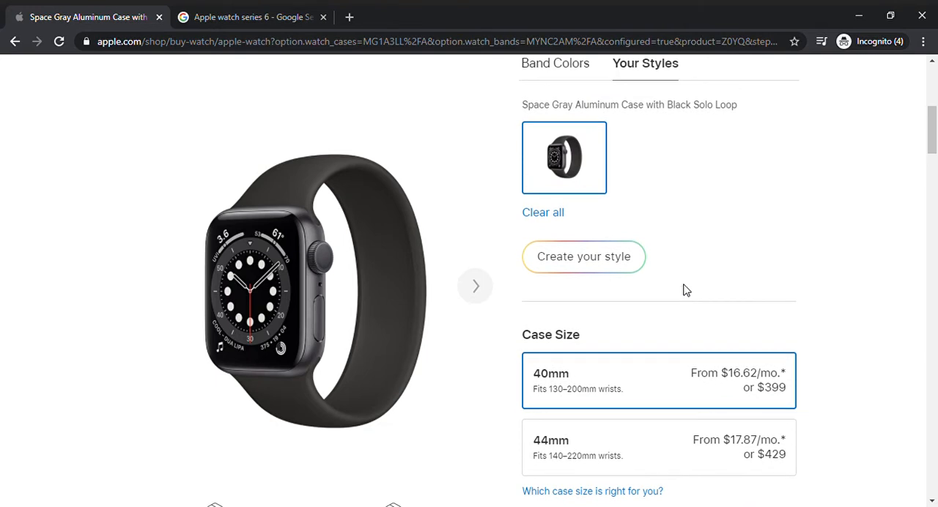
- Start another style with a 44mm Titanium case
{"action": "left_click", "coordinate": [583, 257]}
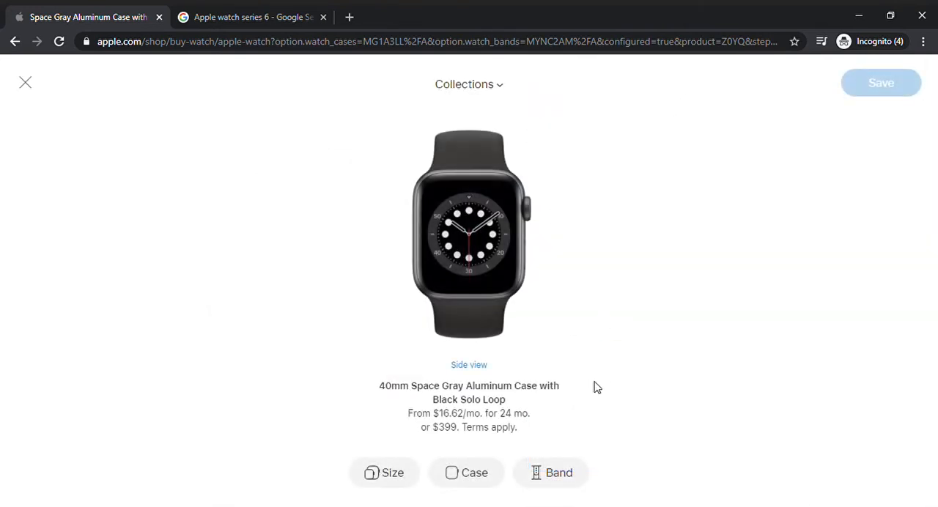
{"action": "left_click", "coordinate": [392, 473]}
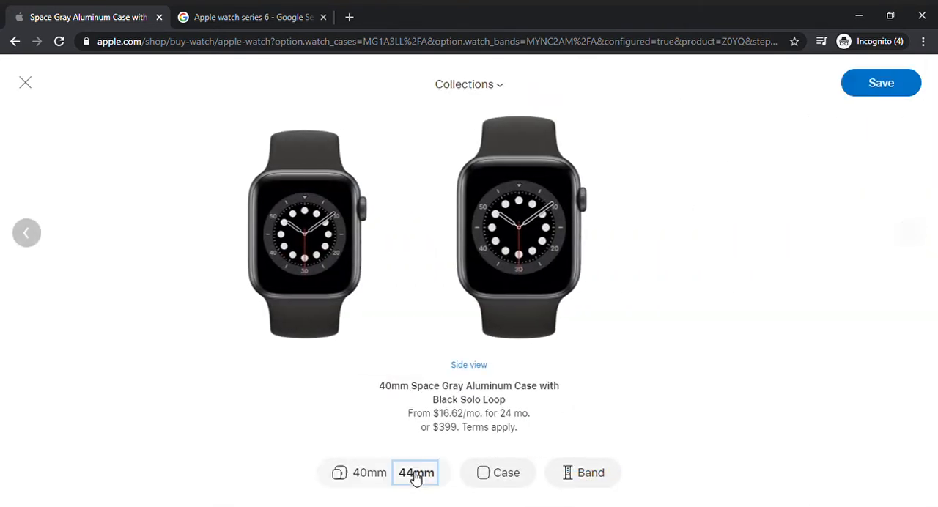
{"action": "left_click", "coordinate": [415, 472]}
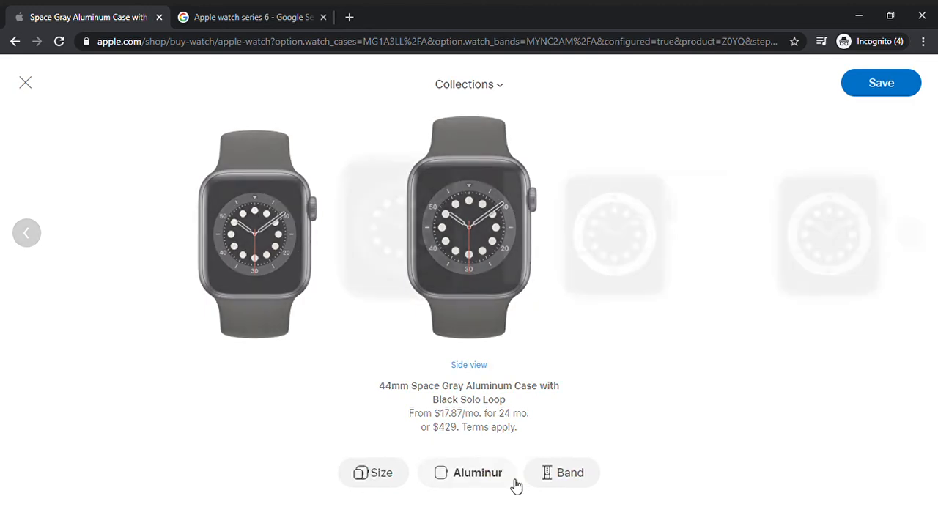
{"action": "left_click", "coordinate": [551, 472]}
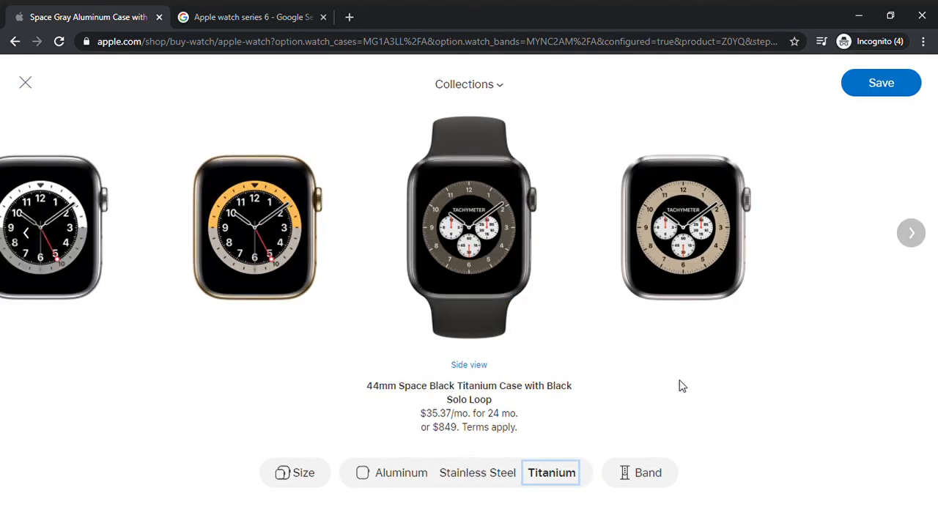
{"action": "mouse_move", "coordinate": [775, 417]}
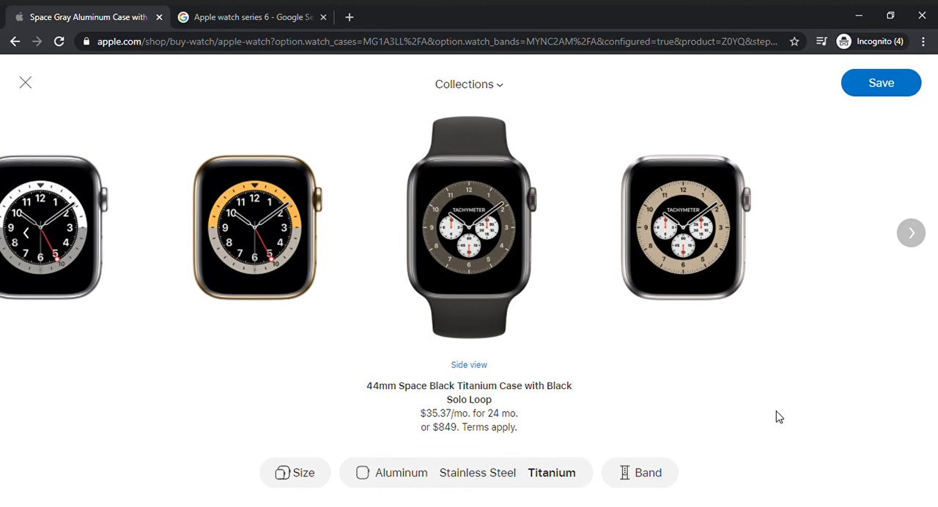
{"action": "mouse_move", "coordinate": [747, 185]}
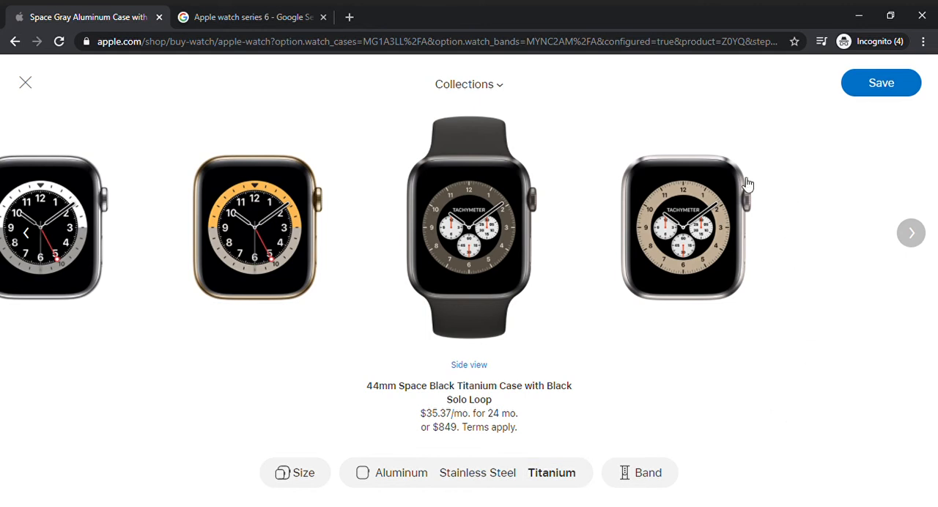
{"action": "mouse_move", "coordinate": [696, 226]}
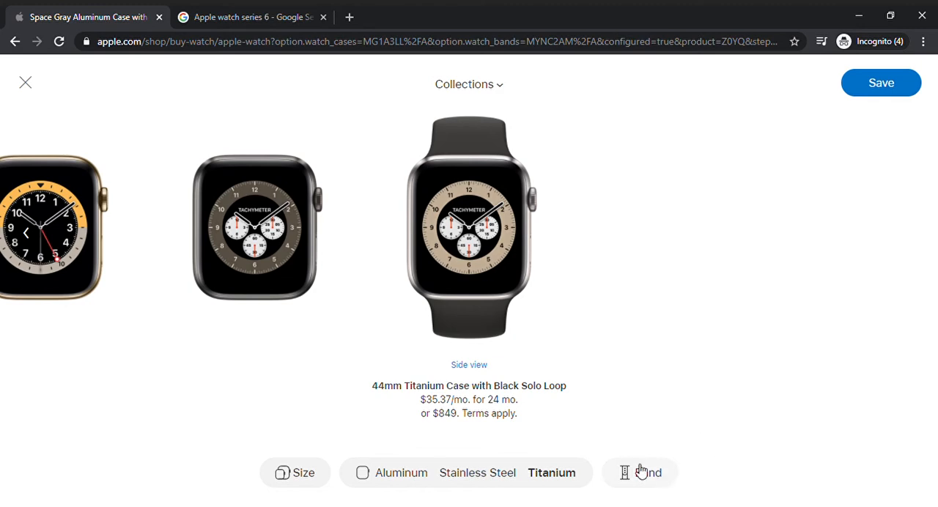
- Compare Stainless Steel, Leather, Sport Loop and Sport Band, then save with Graphite Milanese Loop
{"action": "left_click", "coordinate": [647, 473]}
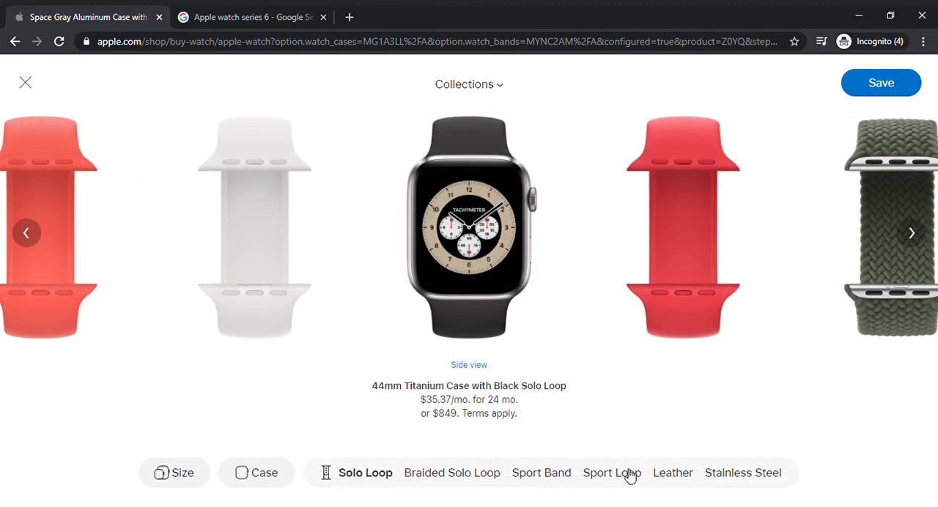
{"action": "left_click", "coordinate": [742, 473]}
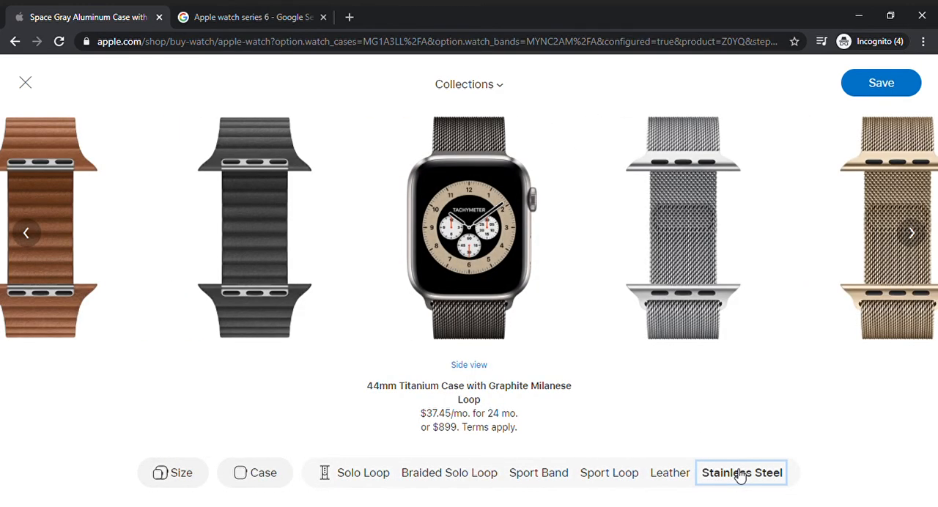
{"action": "left_click", "coordinate": [671, 472]}
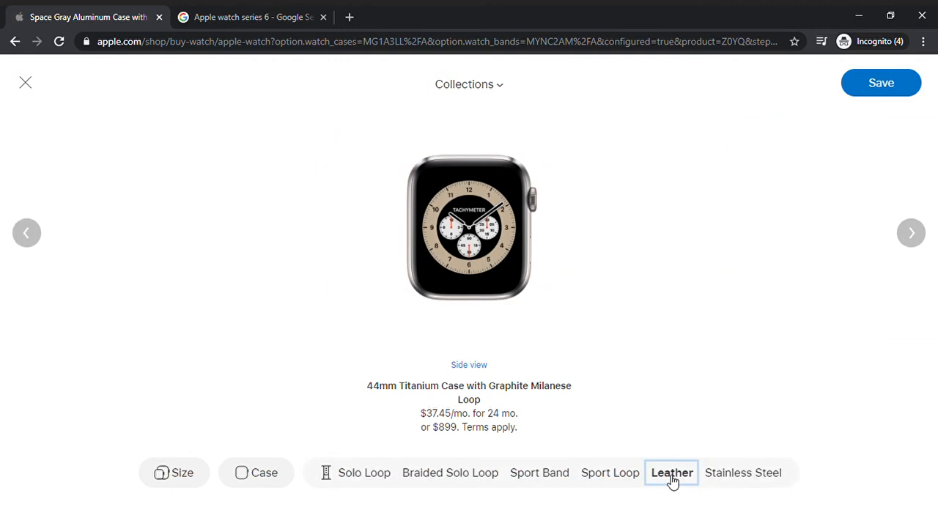
{"action": "left_click", "coordinate": [610, 472]}
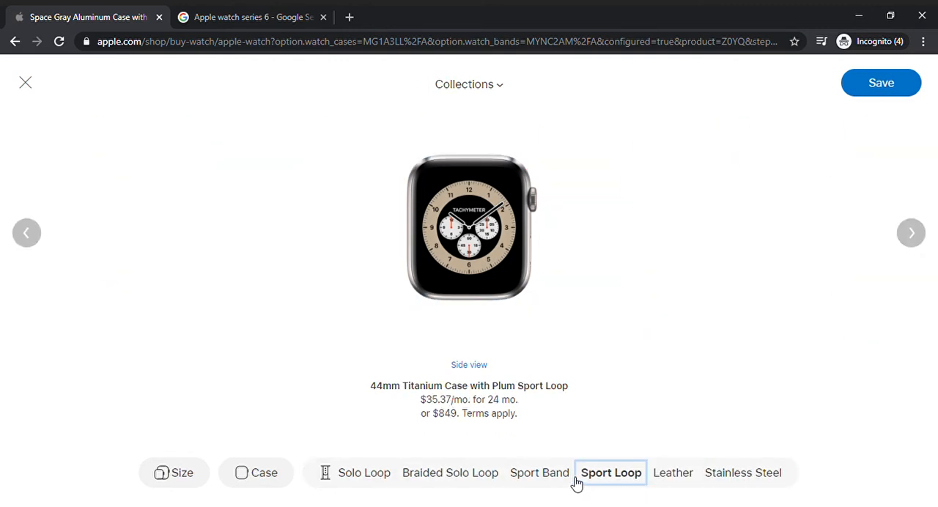
{"action": "left_click", "coordinate": [540, 472]}
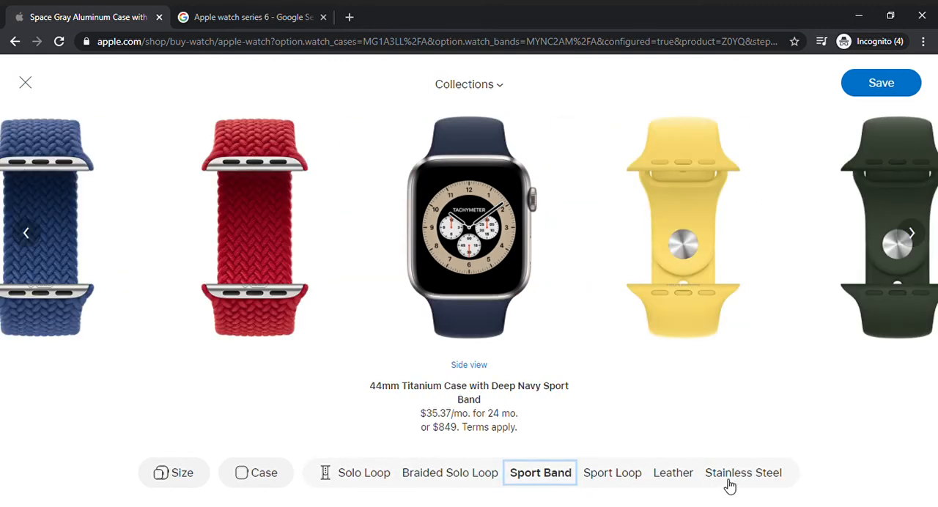
{"action": "left_click", "coordinate": [742, 472]}
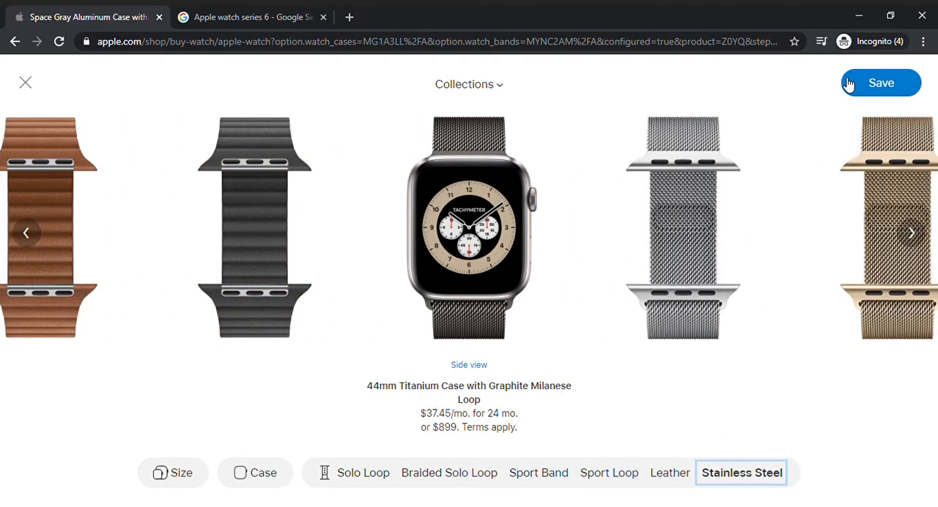
{"action": "left_click", "coordinate": [881, 82]}
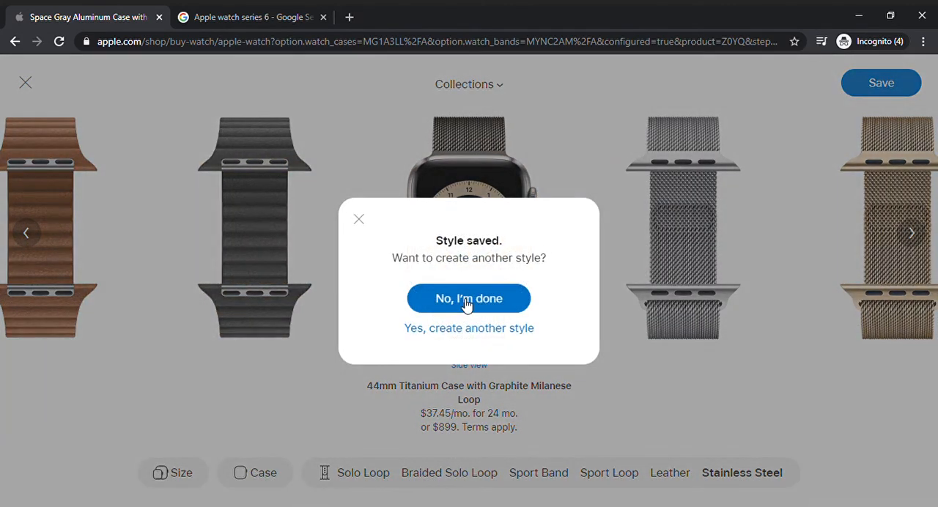
- Finish saving and review the $899 44mm Titanium style's AppleCare and purchase options
{"action": "left_click", "coordinate": [468, 298]}
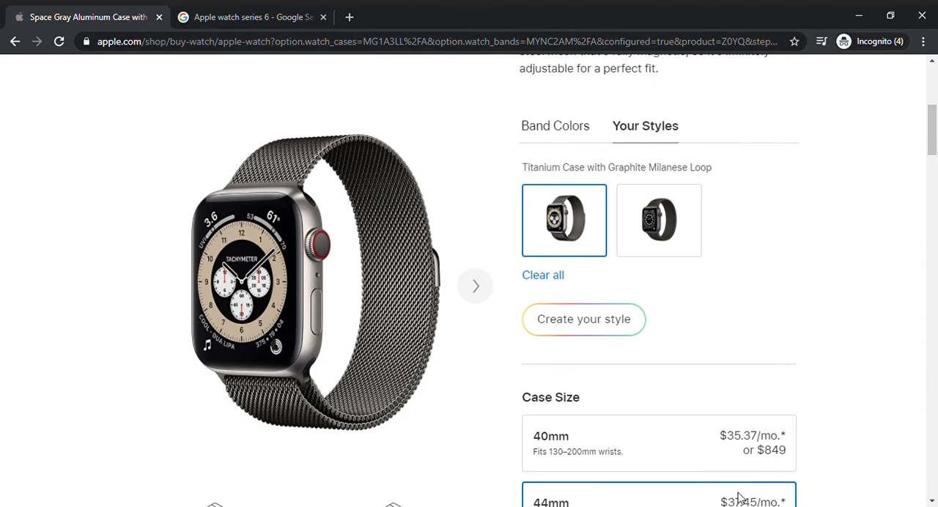
{"action": "scroll", "scroll_direction": "down", "scroll_amount": 3}
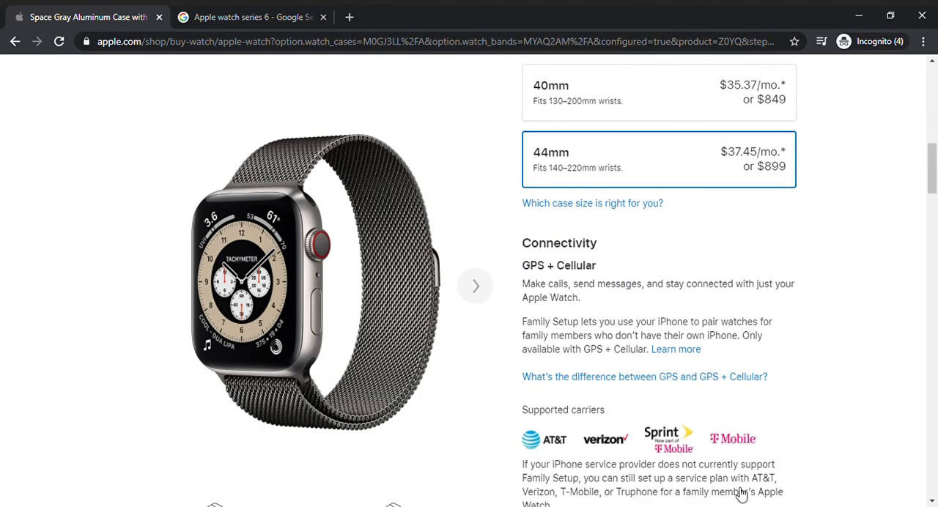
{"action": "scroll", "scroll_direction": "down", "scroll_amount": 3}
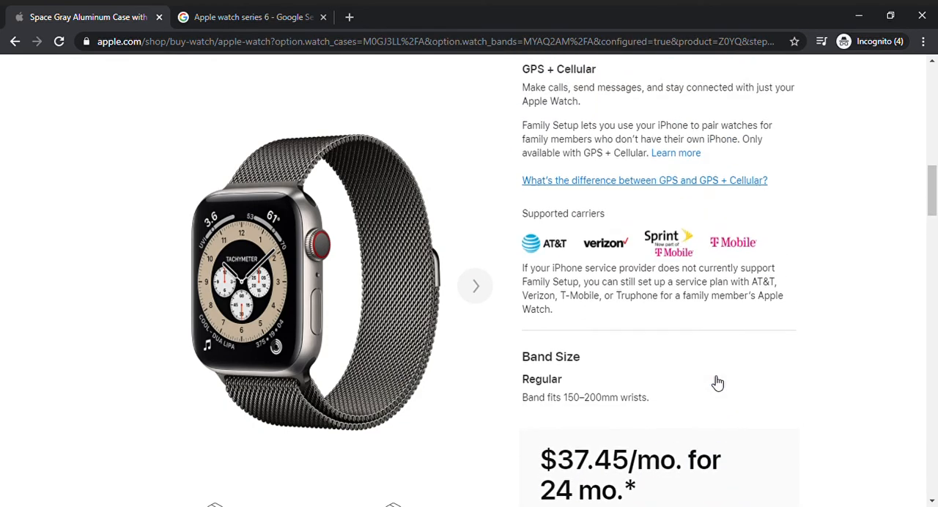
{"action": "scroll", "scroll_direction": "up", "scroll_amount": 3}
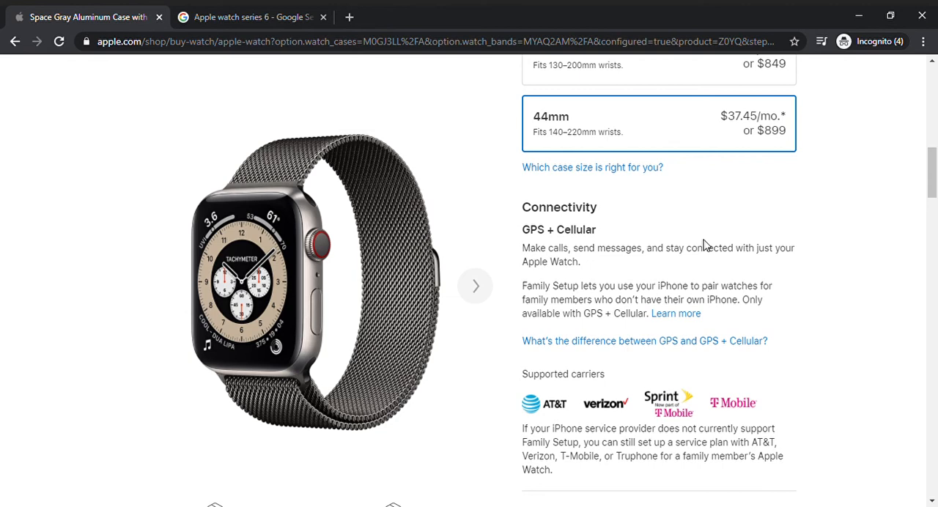
{"action": "scroll", "scroll_direction": "down", "scroll_amount": 3}
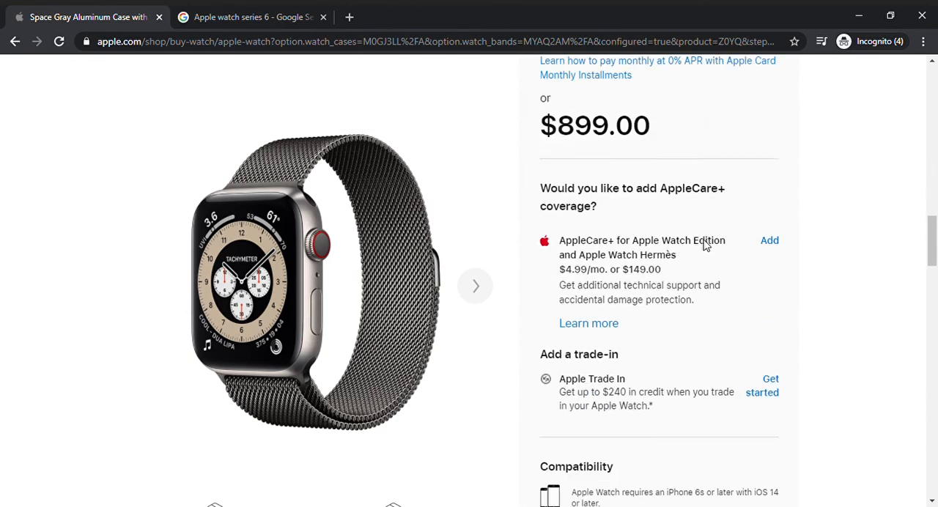
{"action": "scroll", "scroll_direction": "up", "scroll_amount": 3}
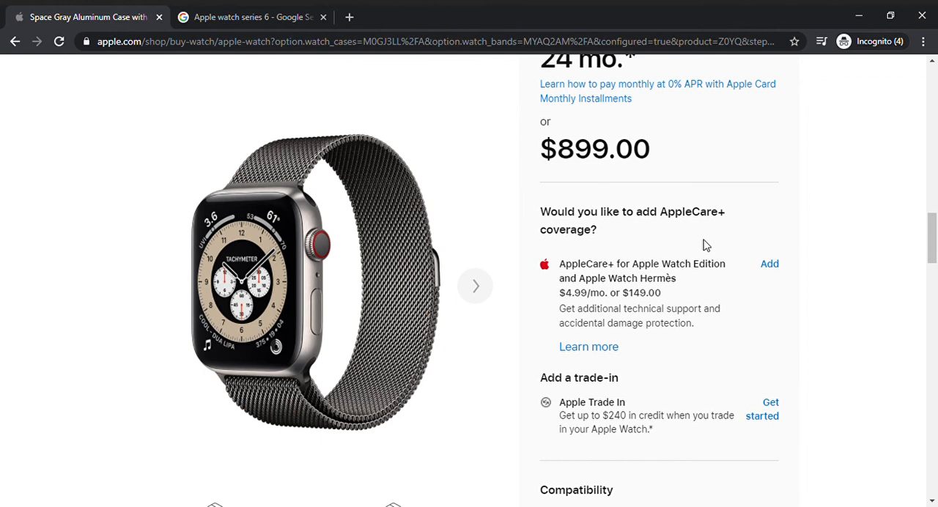
{"action": "scroll", "scroll_direction": "down", "scroll_amount": 3}
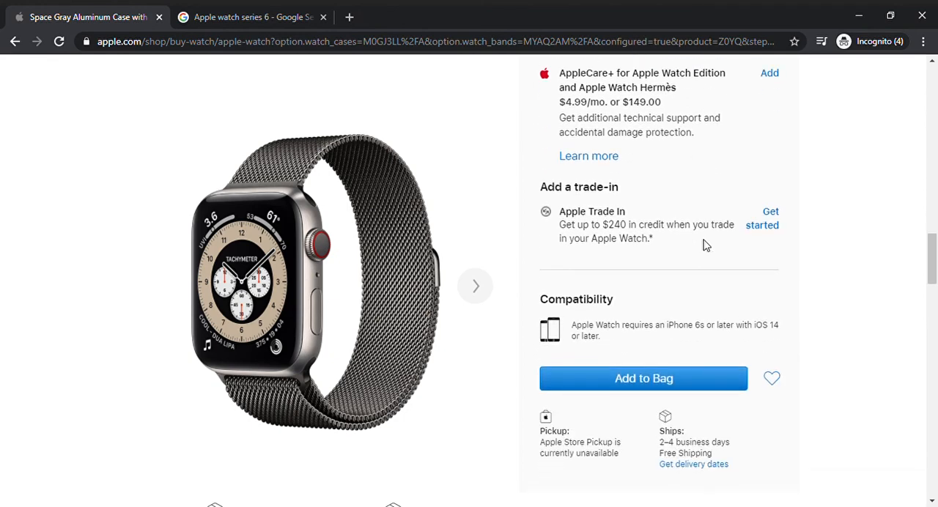
{"action": "scroll", "scroll_direction": "up", "scroll_amount": 3}
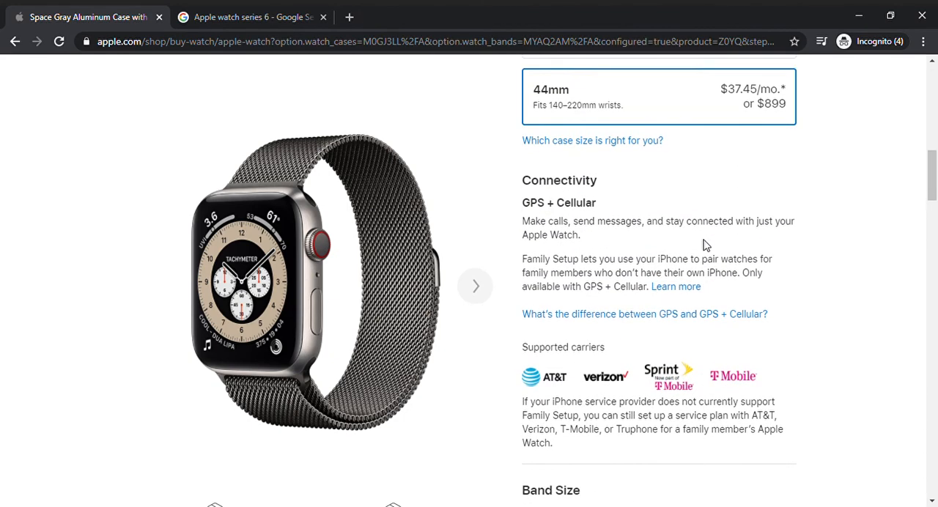
{"action": "scroll", "scroll_direction": "up", "scroll_amount": 3}
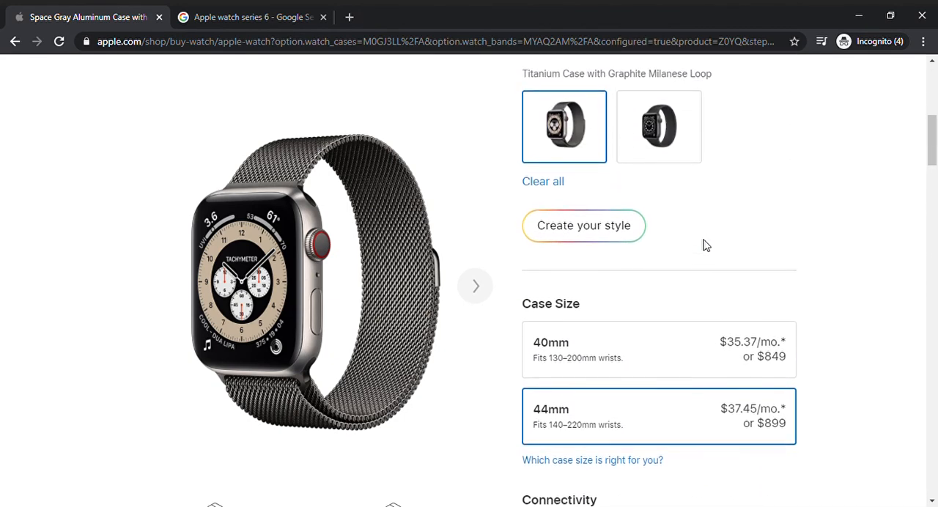
- Switch to the saved 40mm GPS Space Gray Aluminum Black Solo Loop style at $399
{"action": "left_click", "coordinate": [658, 125]}
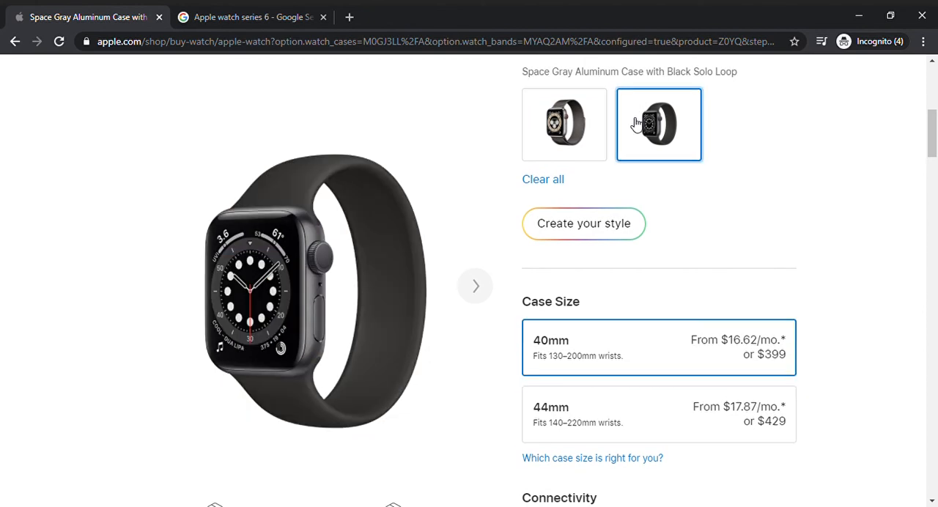
{"action": "scroll", "scroll_direction": "down", "scroll_amount": 3}
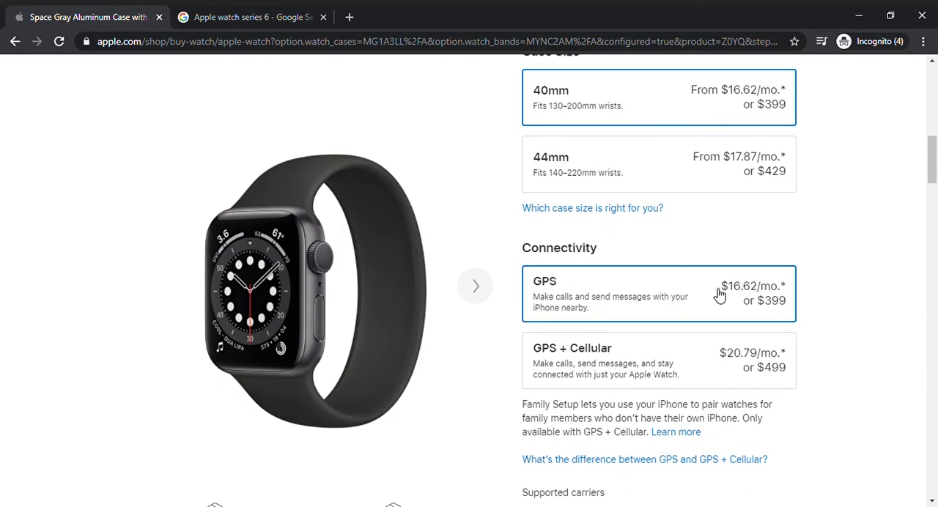
{"action": "mouse_move", "coordinate": [804, 334]}
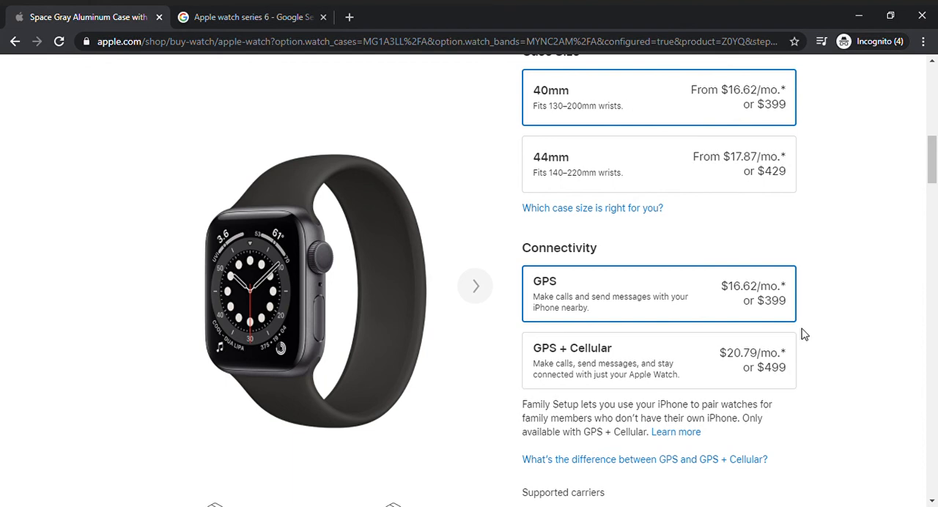
{"action": "scroll", "scroll_direction": "up", "scroll_amount": 3}
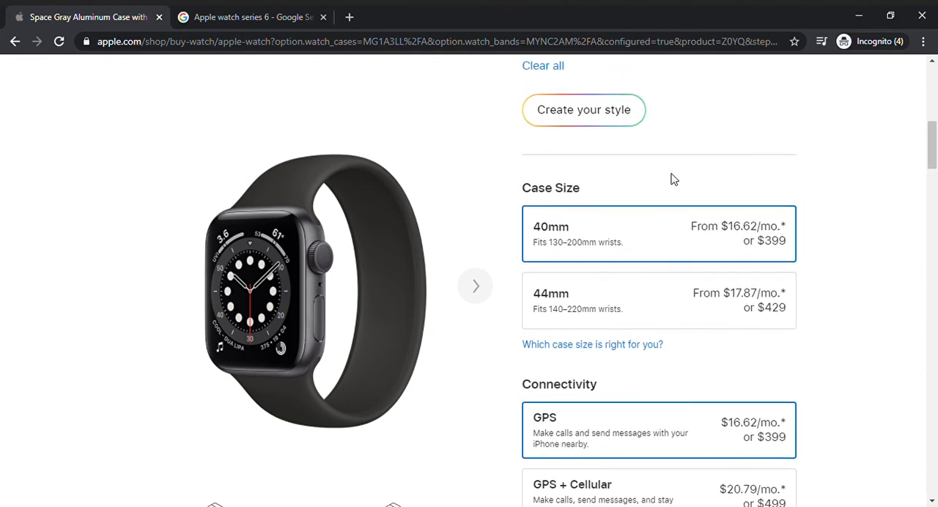
{"action": "scroll", "scroll_direction": "up", "scroll_amount": 3}
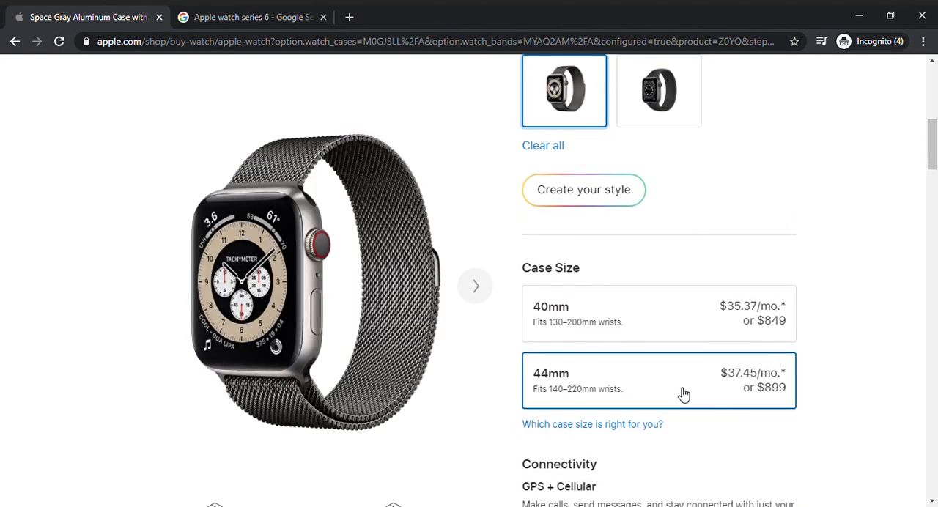
- Scroll the Titanium Milanese Loop page past carriers and Regular band size to $899.00
{"action": "scroll", "scroll_direction": "down", "scroll_amount": 3}
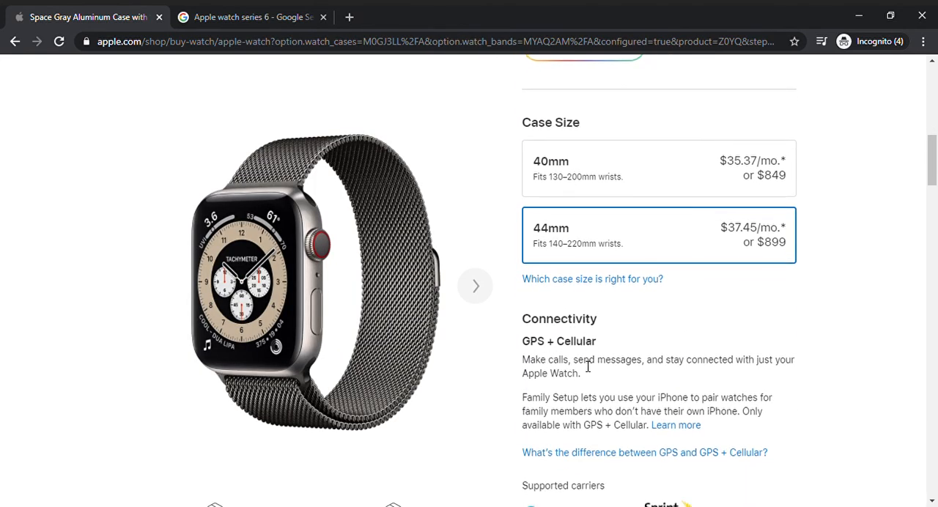
{"action": "scroll", "scroll_direction": "down", "scroll_amount": 3}
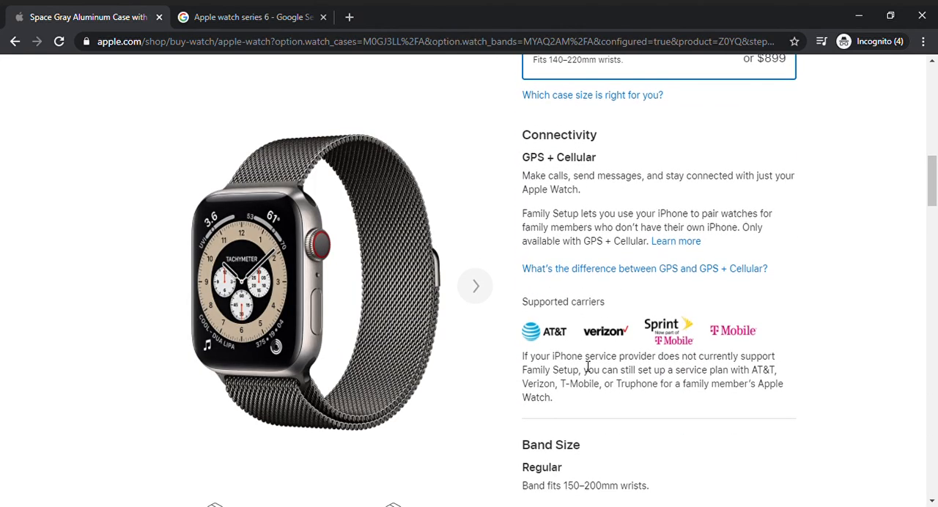
{"action": "scroll", "scroll_direction": "down", "scroll_amount": 3}
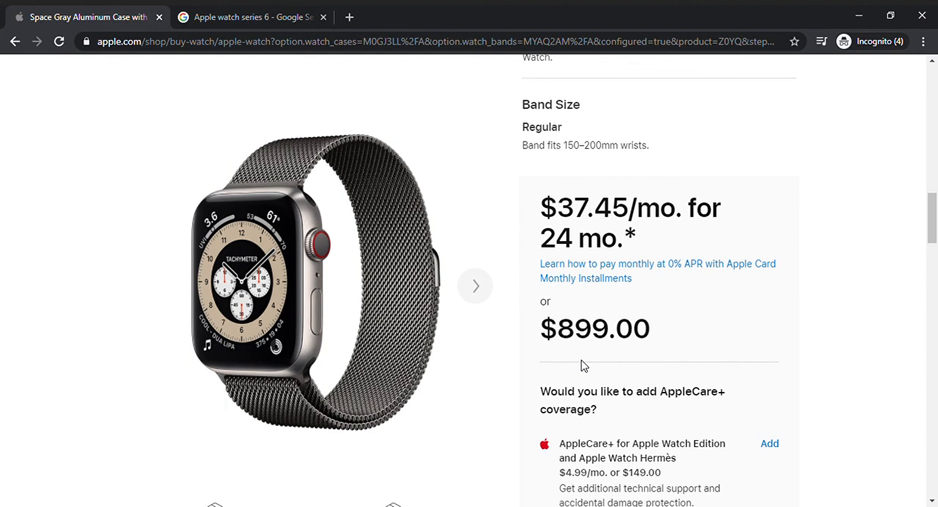
{"action": "mouse_move", "coordinate": [869, 97]}
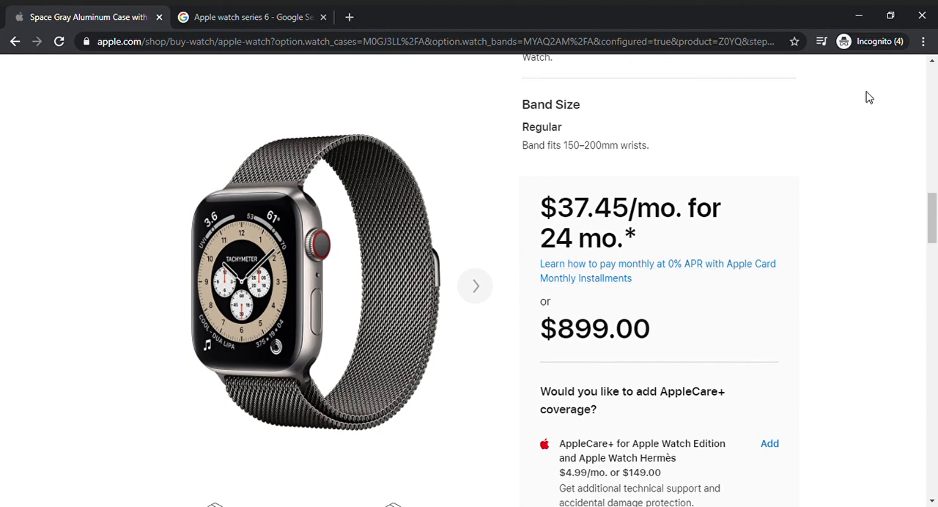